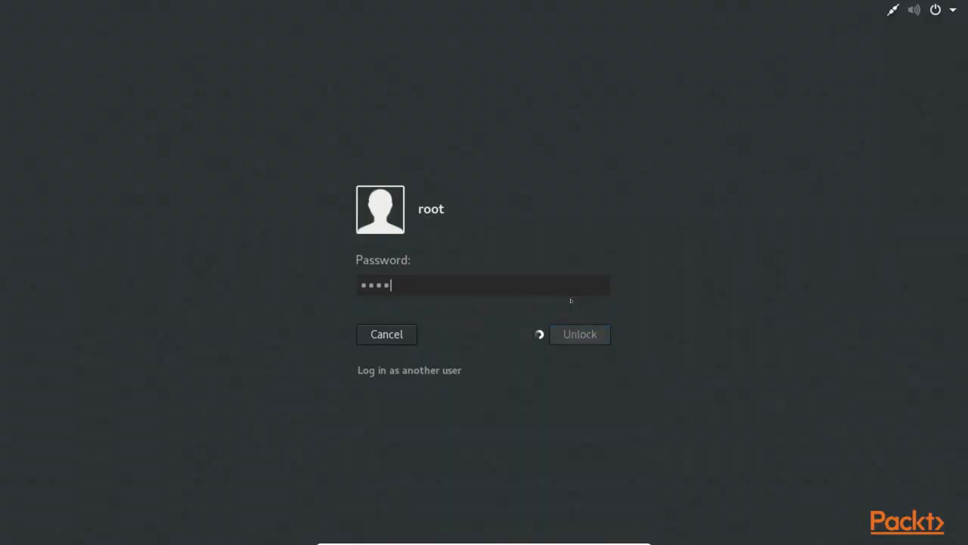
Step: Unlock the Kali root lock screen to reveal the Metasploit terminal
{"action": "left_click", "coordinate": [580, 334]}
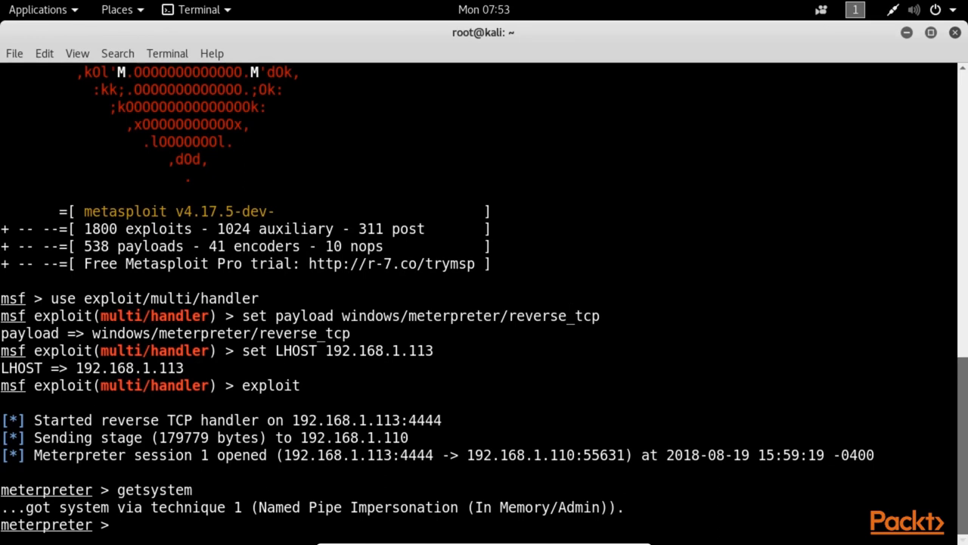
Step: Run ifconfig in Meterpreter and highlight the internal 10.0.2.6 address
{"action": "type", "text": "ifconfig"}
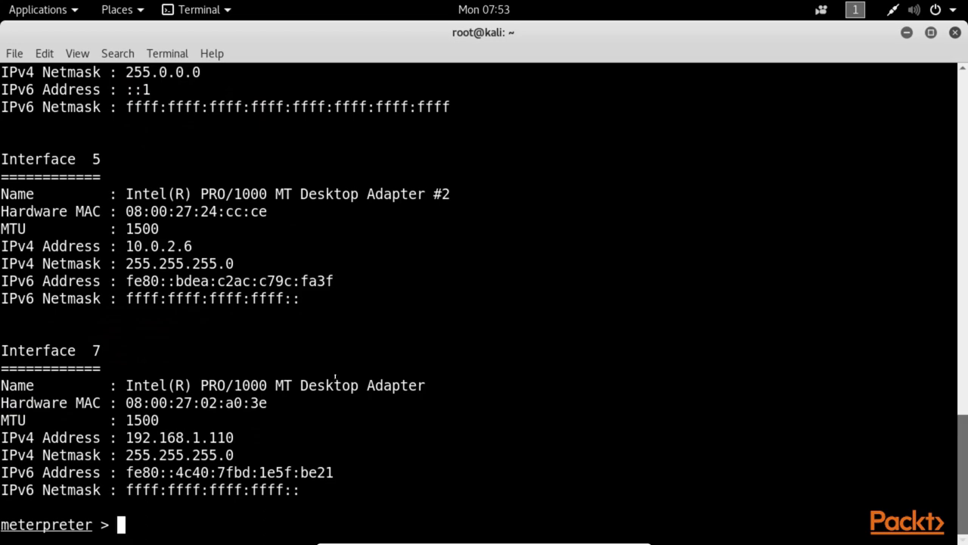
{"action": "scroll", "scroll_direction": "down", "scroll_amount": 3}
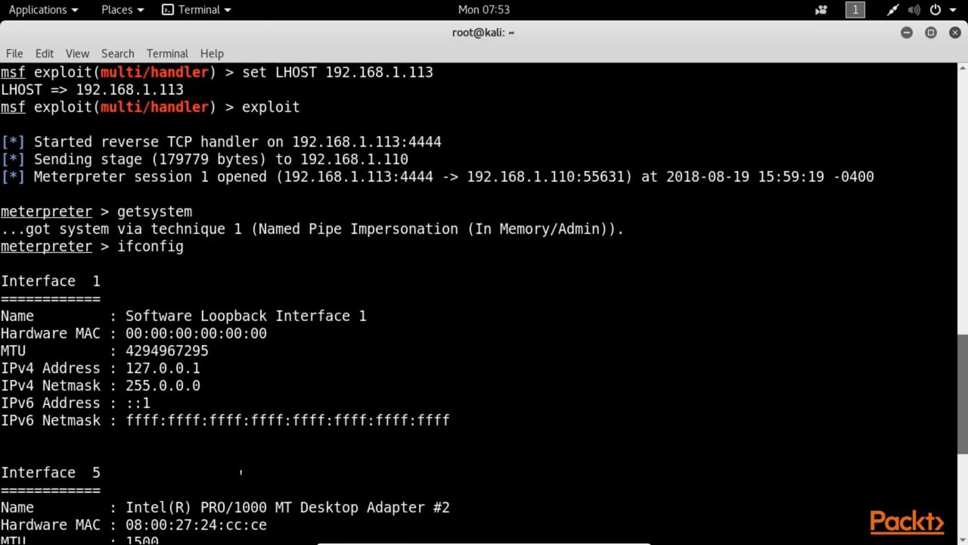
{"action": "scroll", "scroll_direction": "down", "scroll_amount": 3}
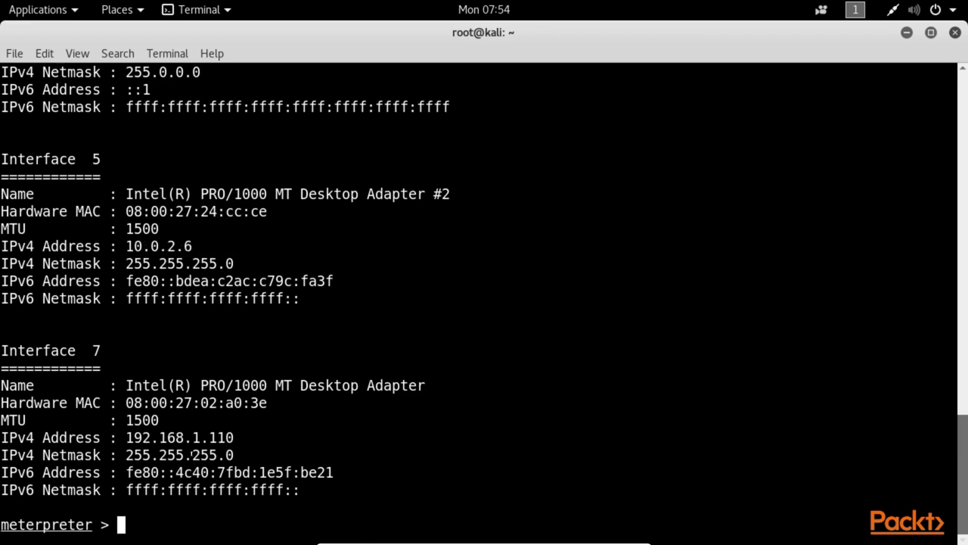
{"action": "double_click", "coordinate": [179, 437]}
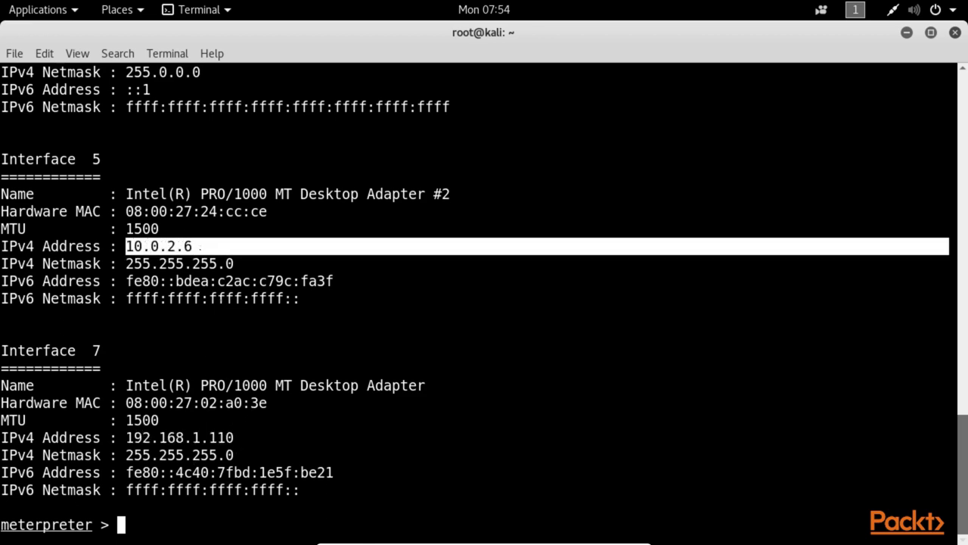
Step: Background the Meterpreter session and load post/multi/manage/autoroute
{"action": "type", "text": "ba"}
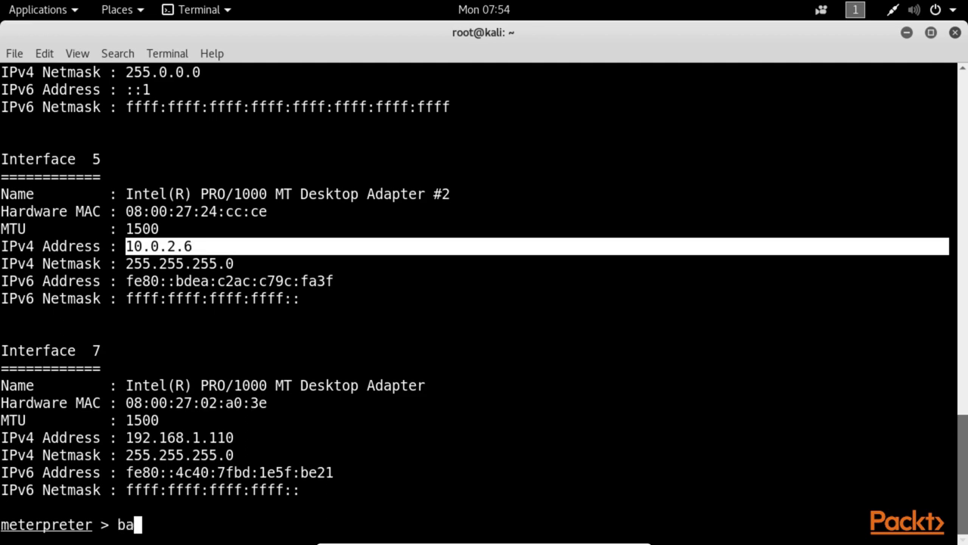
{"action": "key", "text": "Return"}
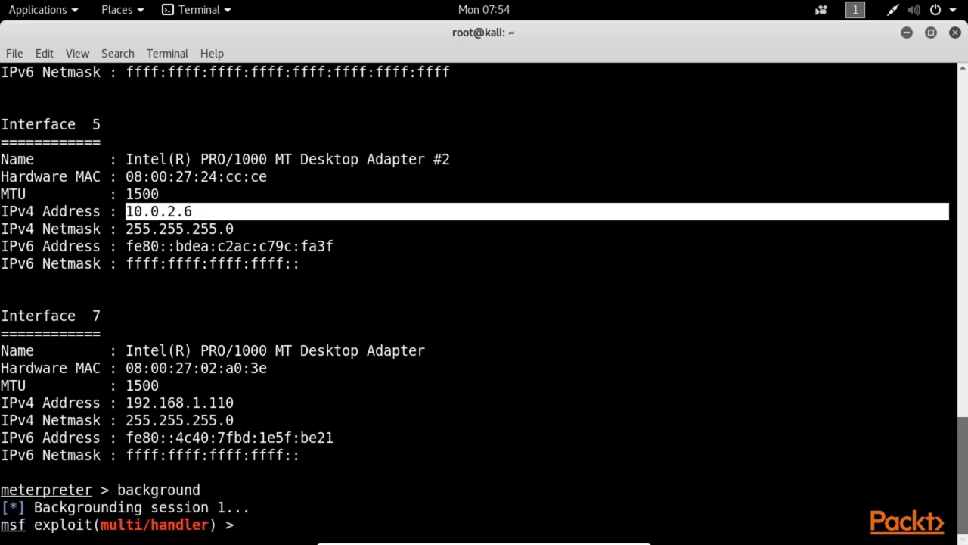
{"action": "type", "text": "us"}
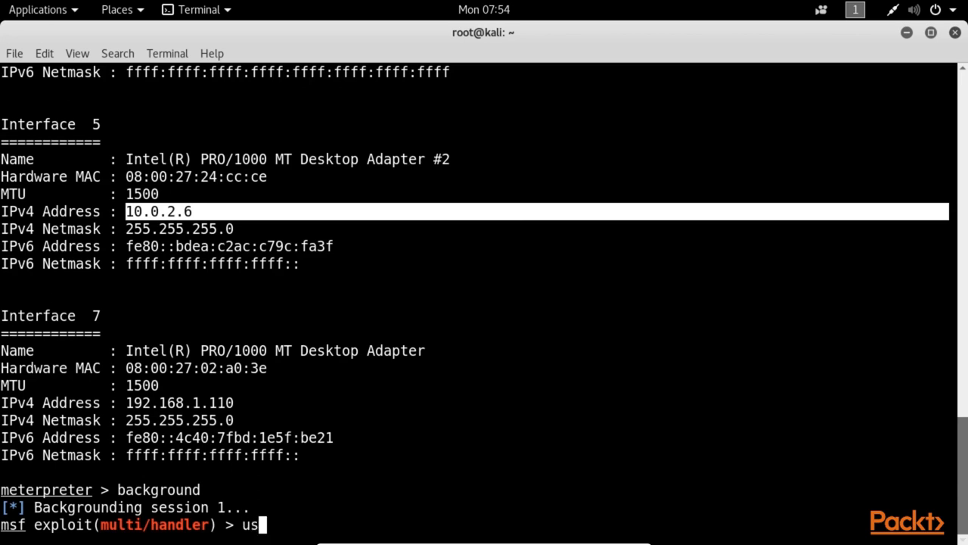
{"action": "type", "text": "e"}
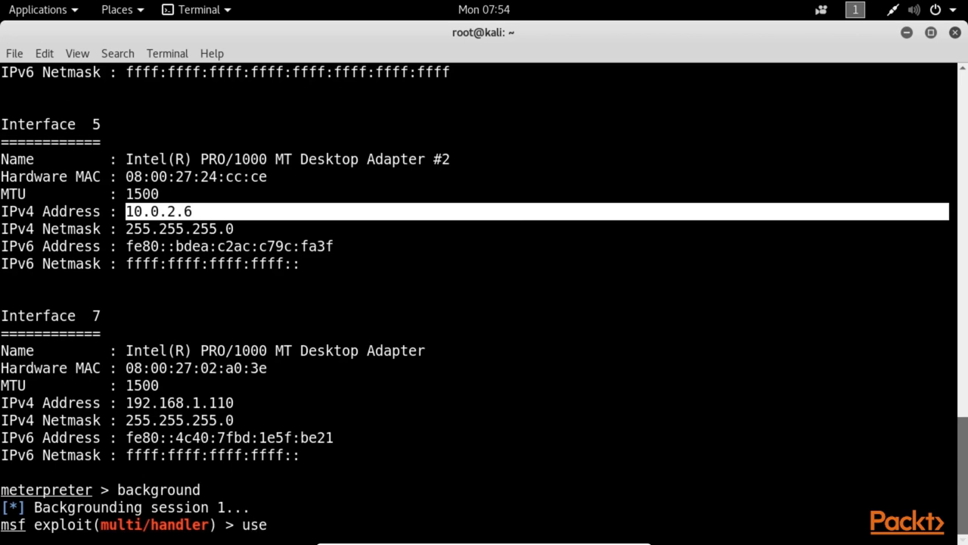
{"action": "type", "text": "post"}
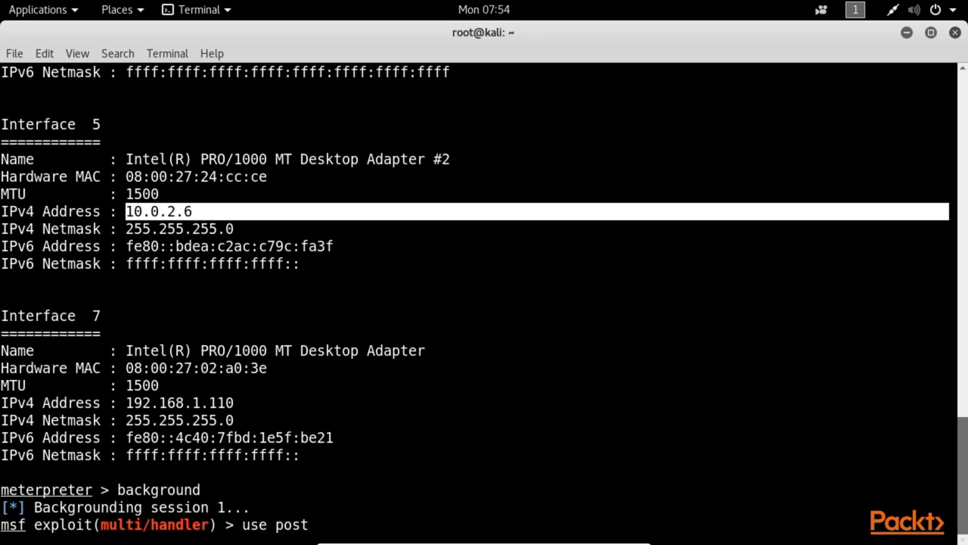
{"action": "type", "text": "/"}
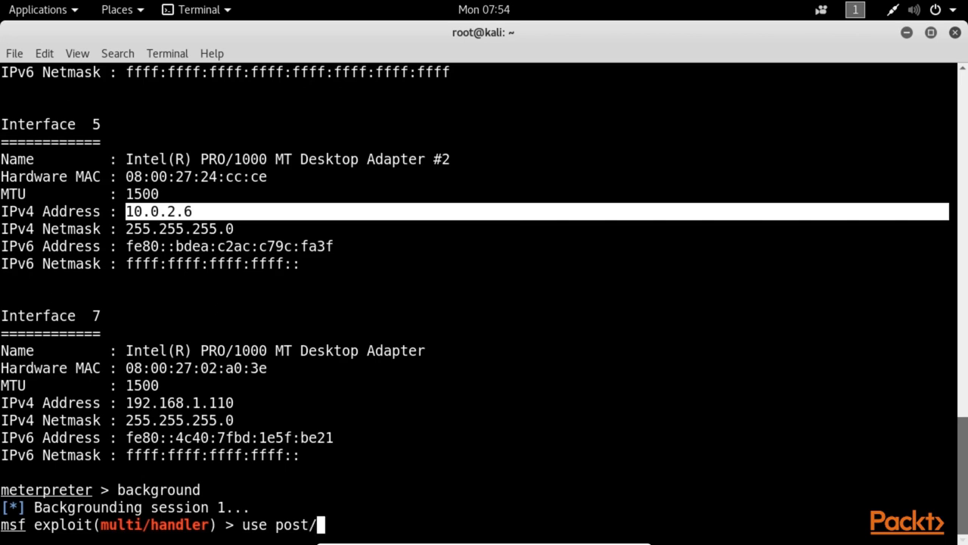
{"action": "type", "text": "m"}
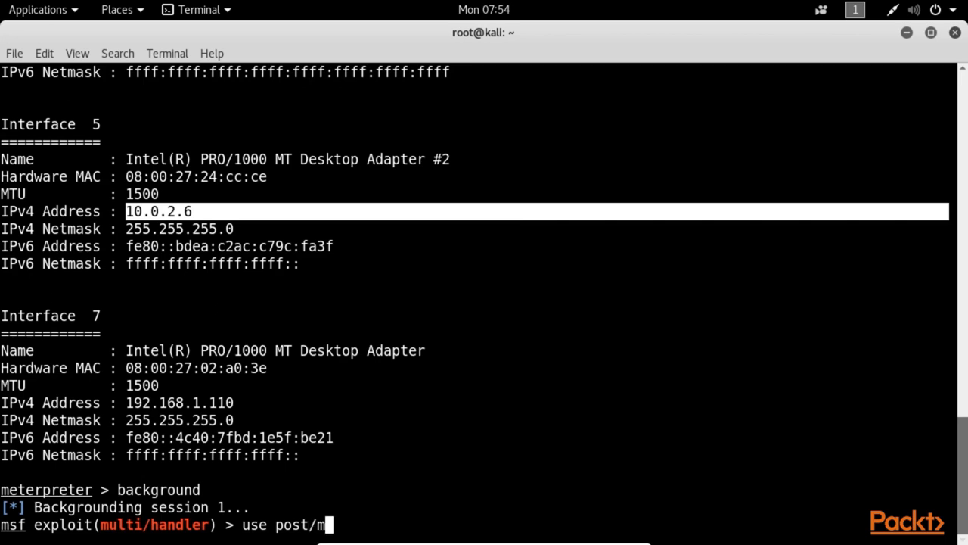
{"action": "type", "text": "ulti/"}
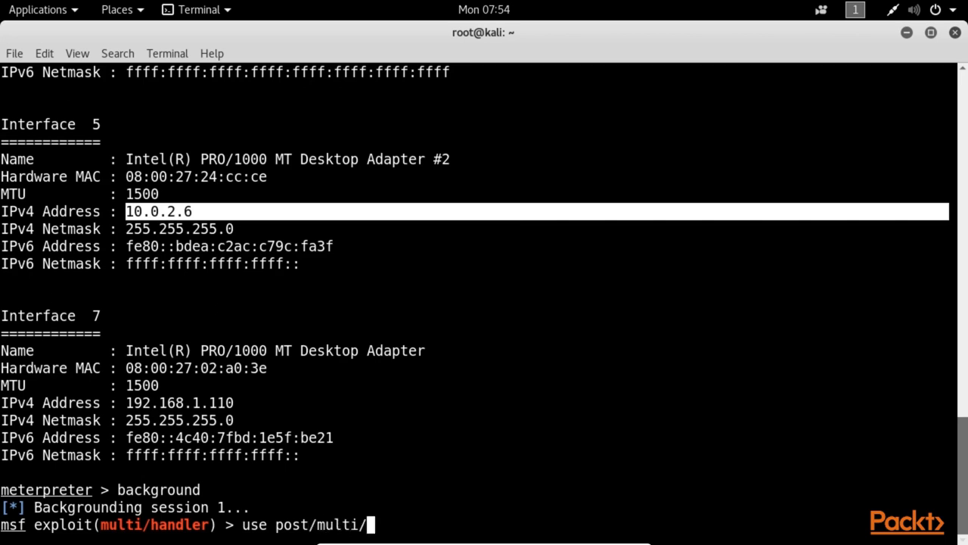
{"action": "type", "text": "manage/"}
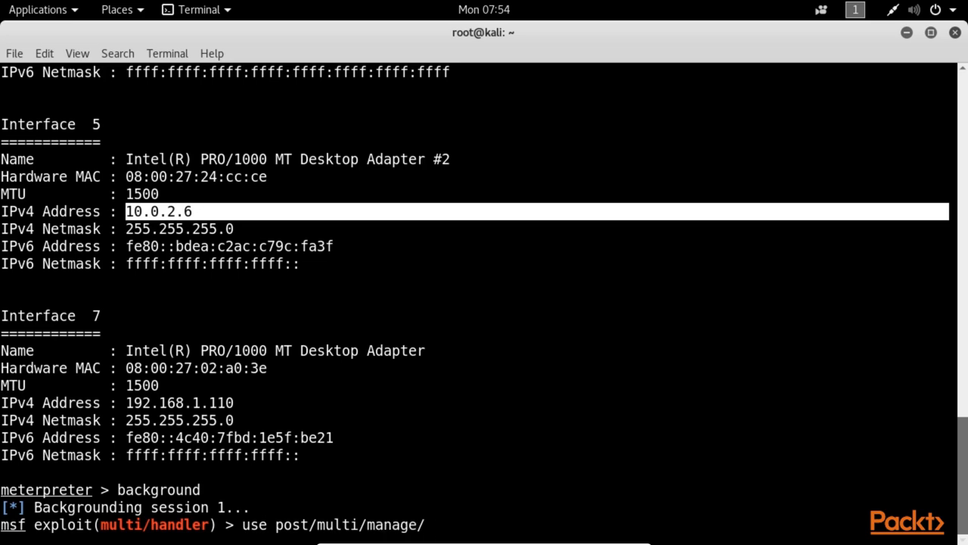
{"action": "type", "text": "autoroute"}
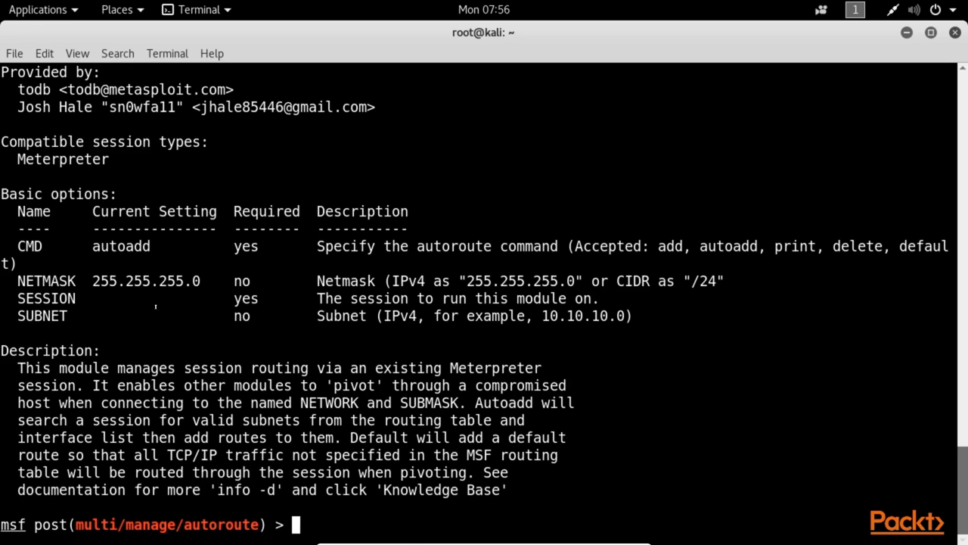
Step: Show autoroute options, confirming CMD is autoadd and SESSION is unset
{"action": "type", "text": "show options"}
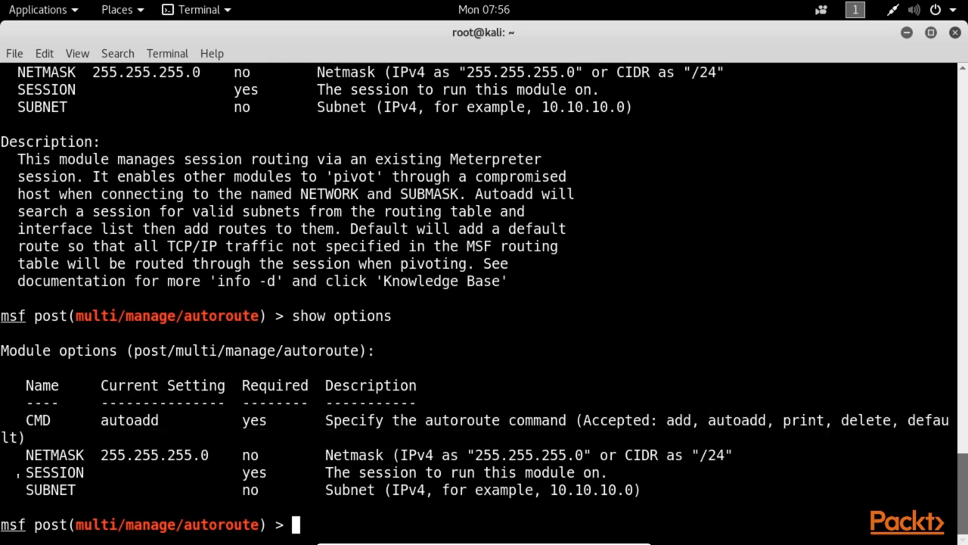
{"action": "double_click", "coordinate": [54, 472]}
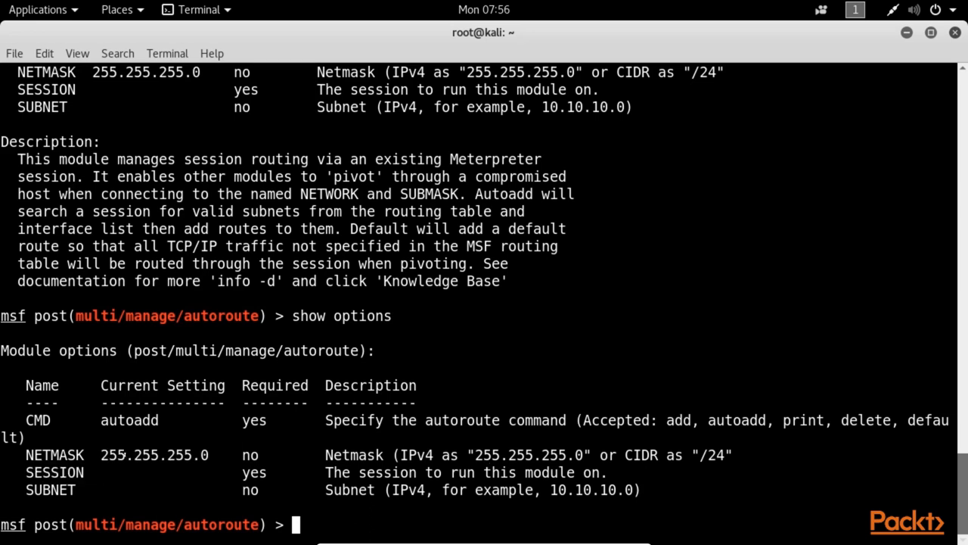
Step: Set CMD to print and SESSION to 1, then run autoroute showing no routes
{"action": "type", "text": "set"}
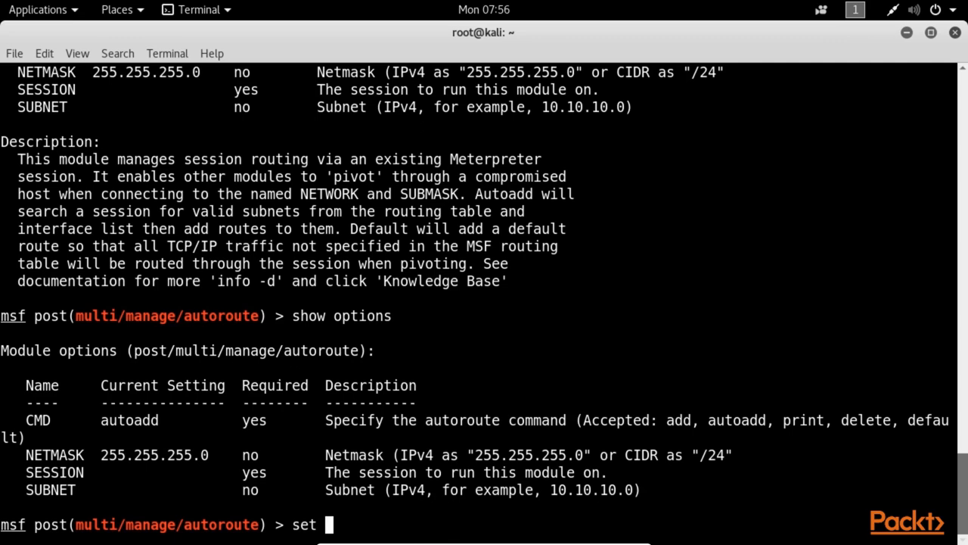
{"action": "type", "text": "CMD prin"}
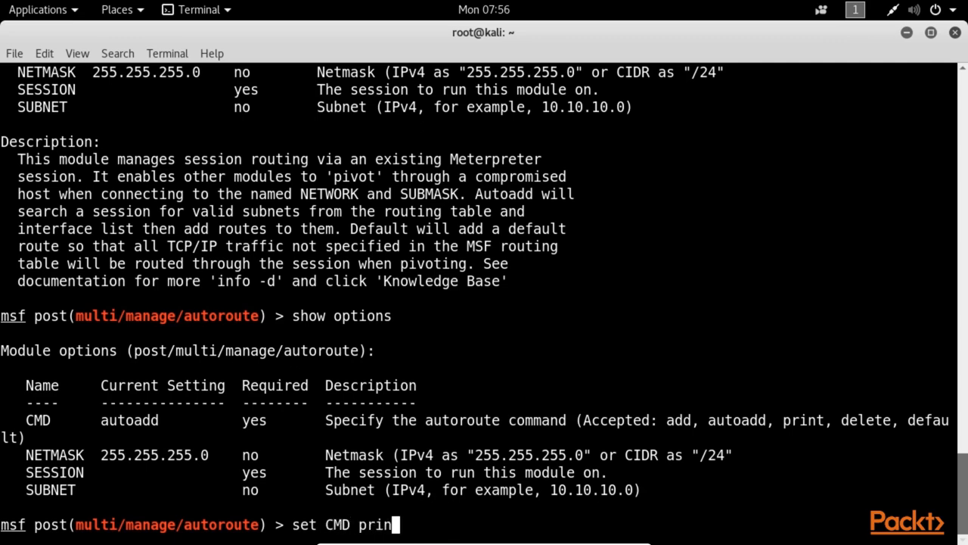
{"action": "key", "text": "Return"}
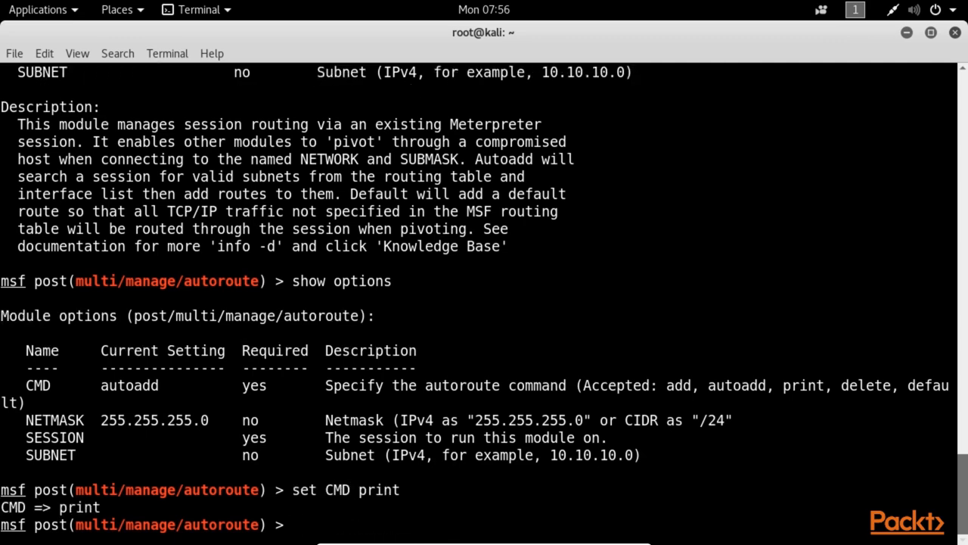
{"action": "type", "text": "session"}
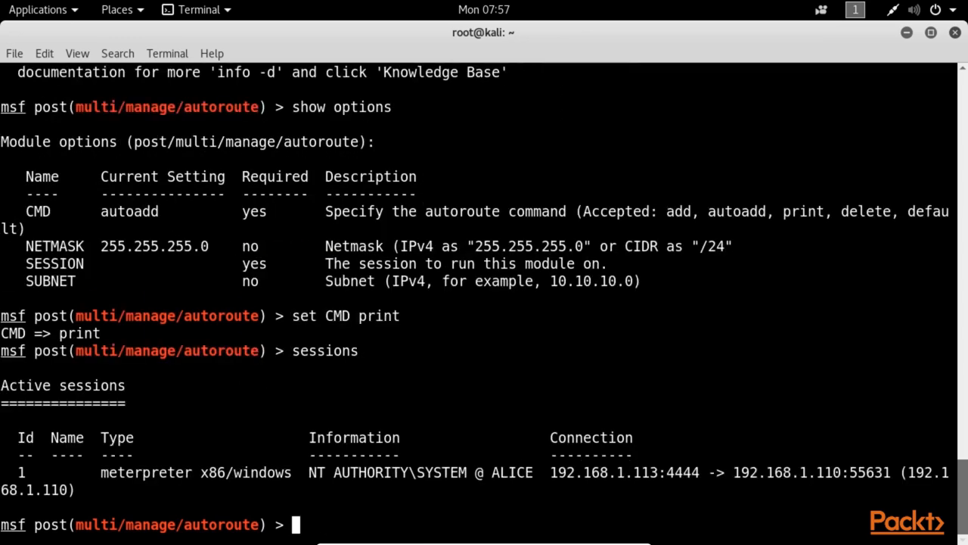
{"action": "type", "text": "set session 1"}
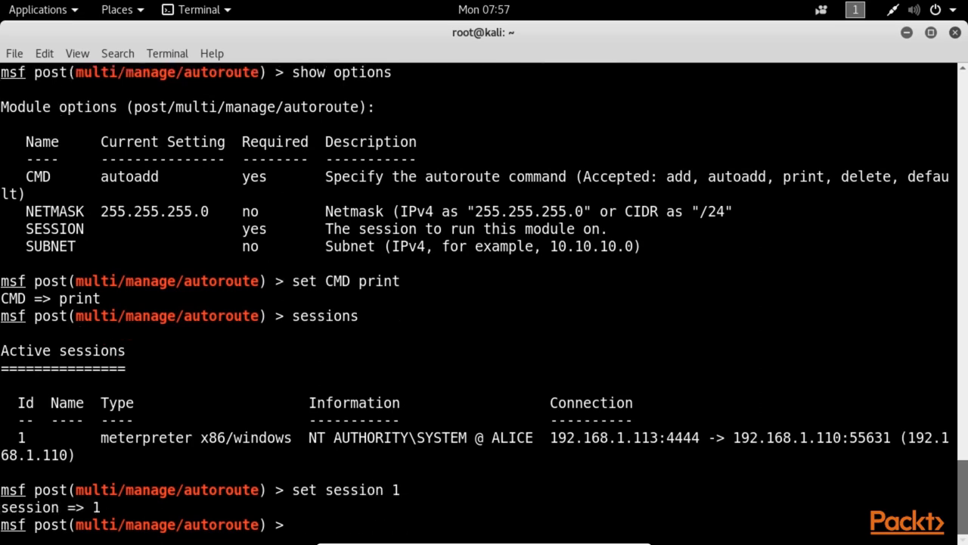
{"action": "type", "text": "expl"}
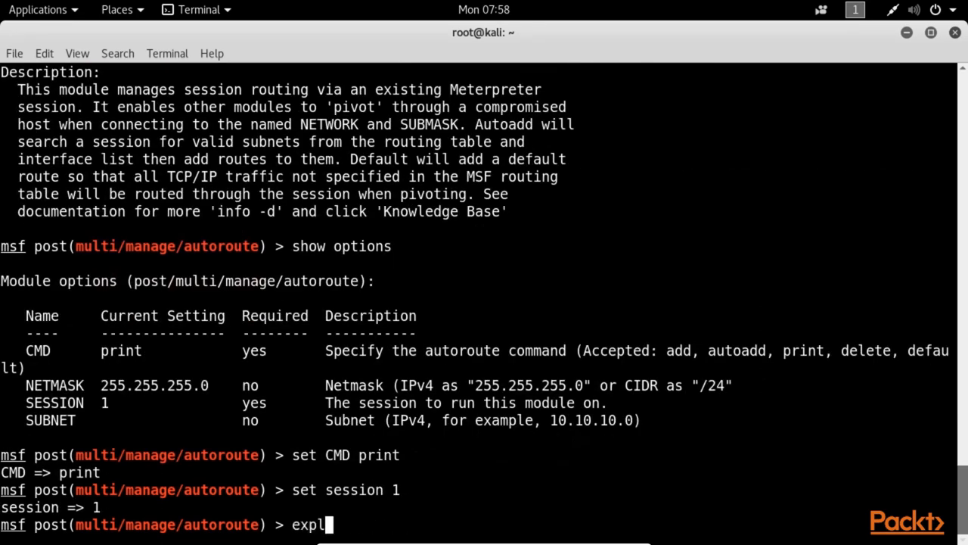
{"action": "key", "text": "Return"}
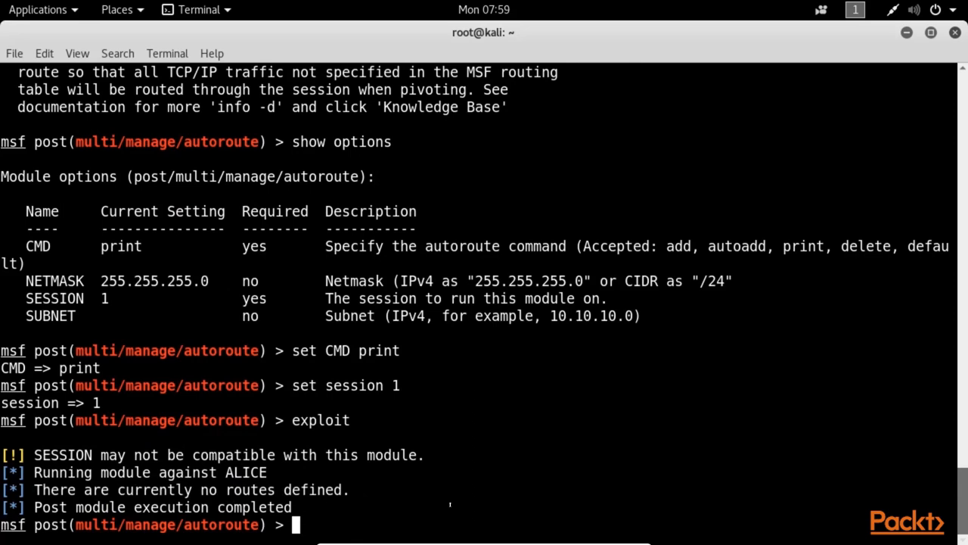
{"action": "mouse_move", "coordinate": [386, 401]}
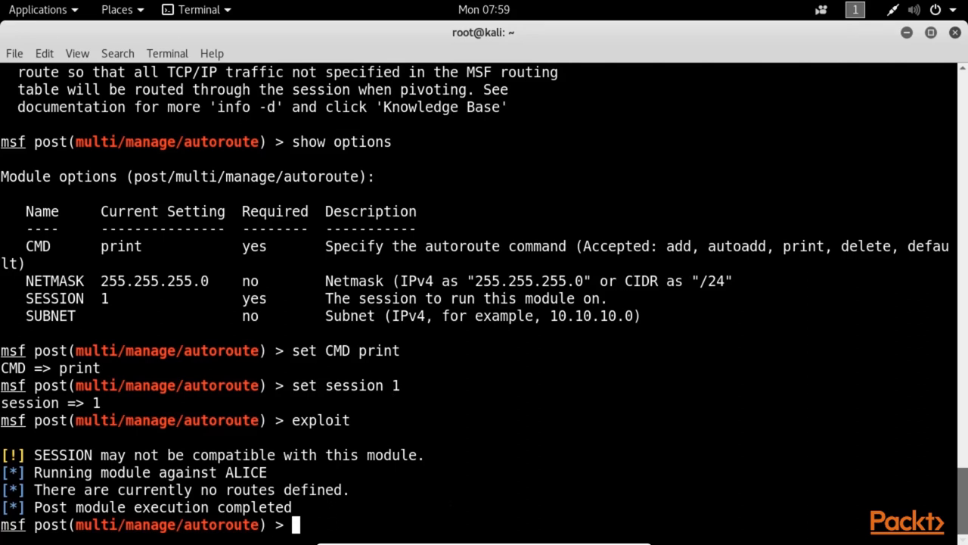
{"action": "double_click", "coordinate": [678, 246]}
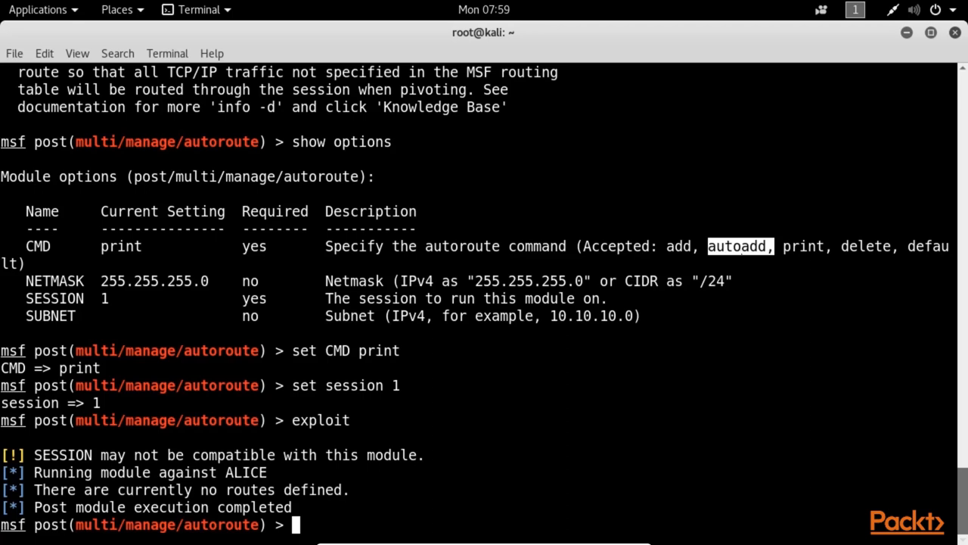
Step: Switch CMD to autoadd, verify options, and rerun autoroute for 10.0.2.0/24 and 192.168.1.0/24
{"action": "type", "text": "set CMD"}
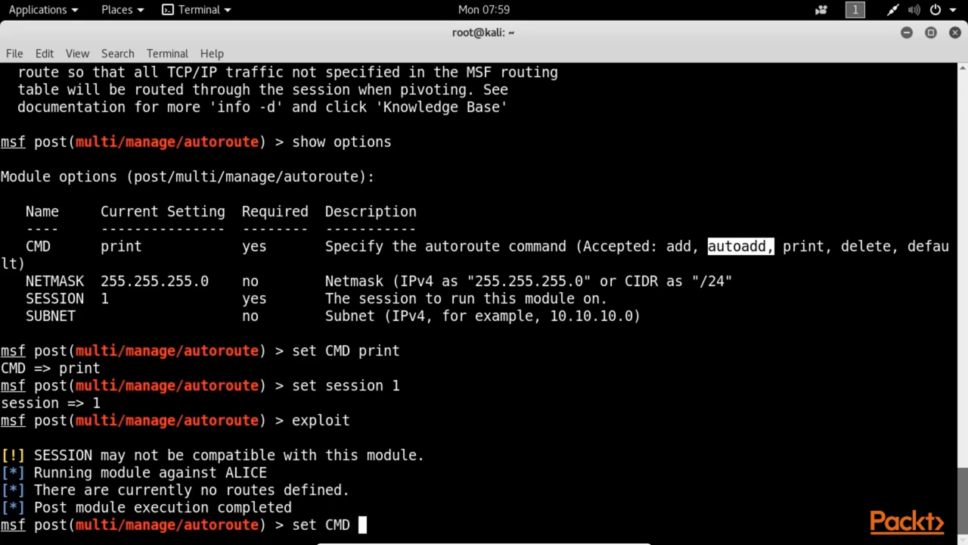
{"action": "type", "text": "autoadd"}
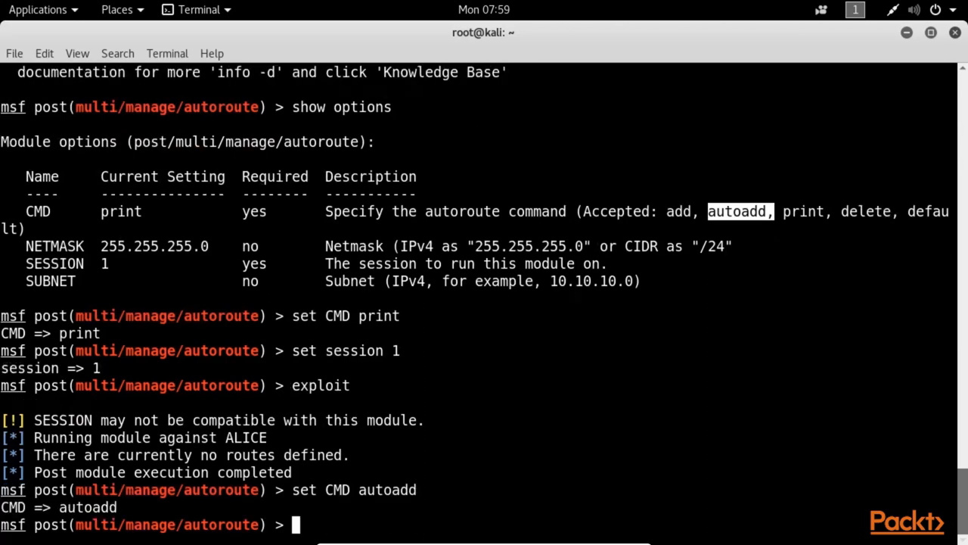
{"action": "type", "text": "show options"}
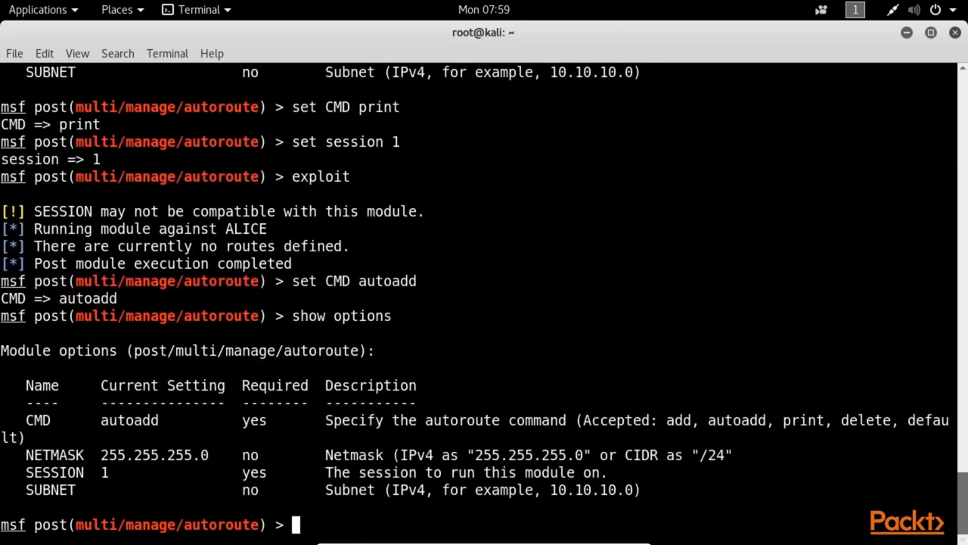
{"action": "type", "text": "exploit"}
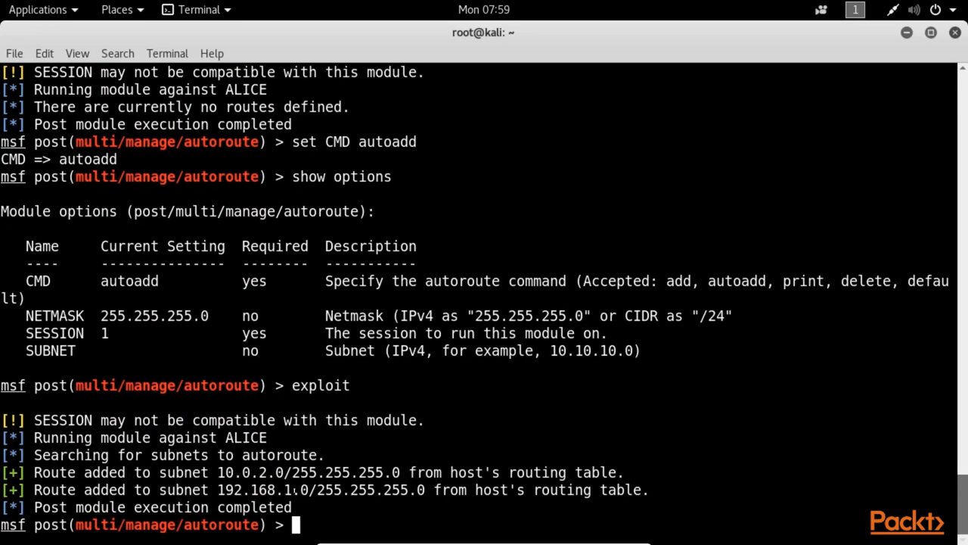
Step: Rerun autoroute with CMD print and highlight the 10.0.2.0 route via Session 1
{"action": "type", "text": "set CMD print"}
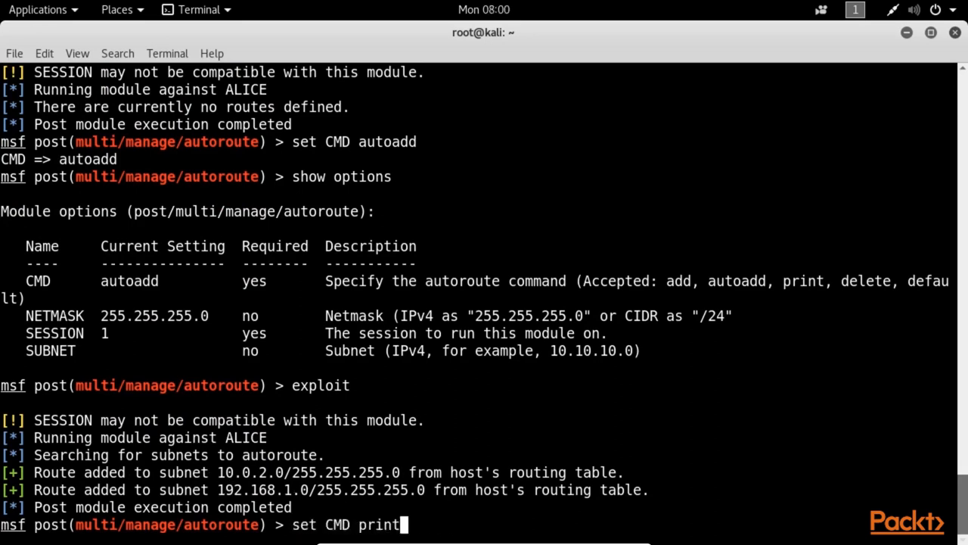
{"action": "key", "text": "Return"}
{"action": "type", "text": "exploit"}
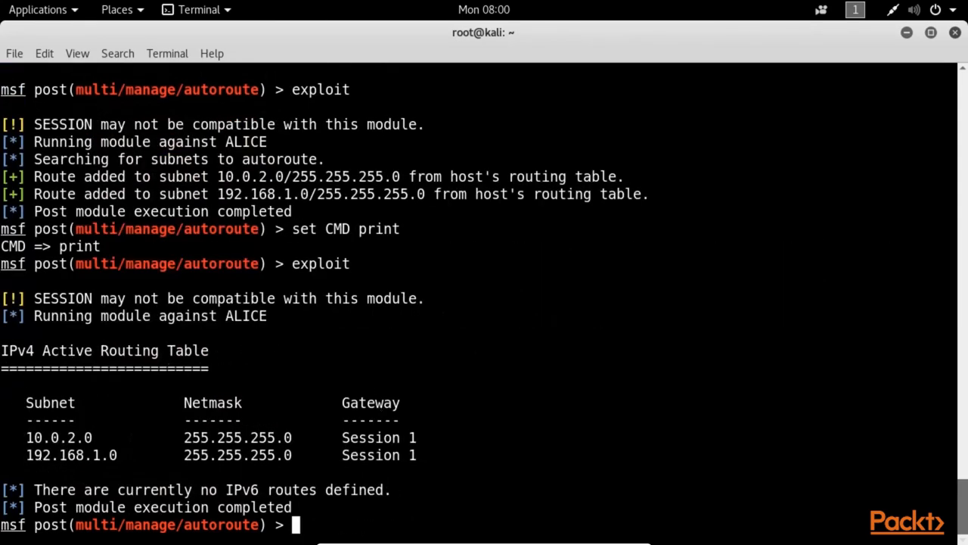
{"action": "double_click", "coordinate": [71, 455]}
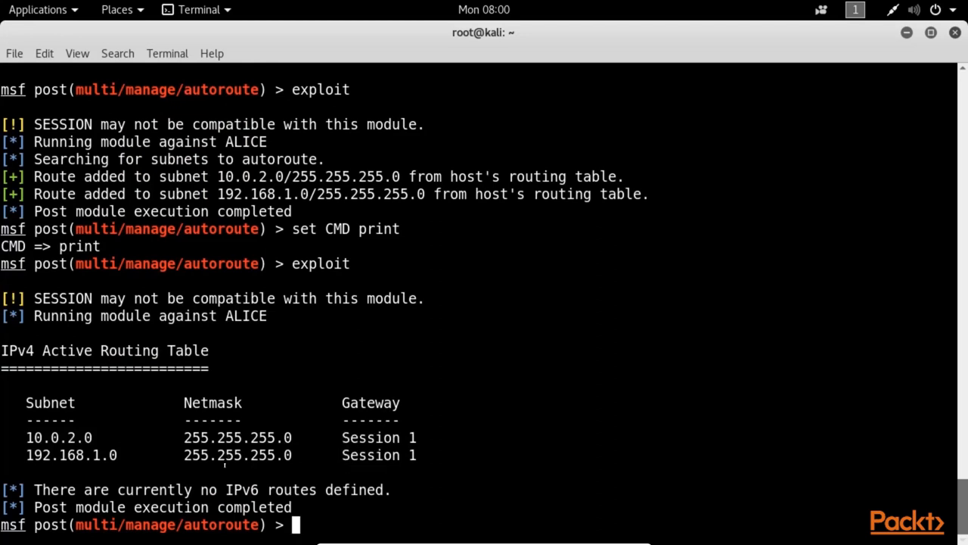
{"action": "double_click", "coordinate": [34, 454]}
{"action": "type", "text": "use"}
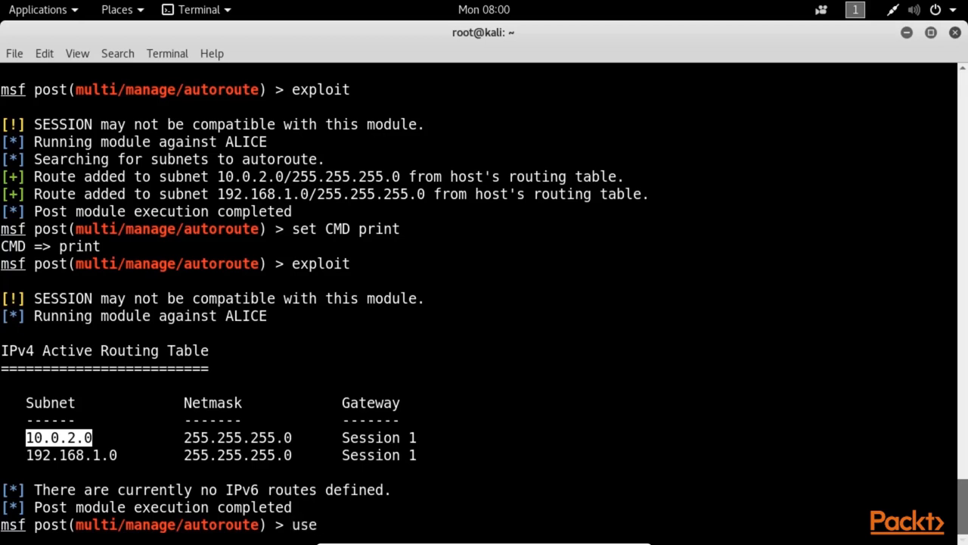
Step: Load auxiliary/scanner/smb/smb_enumshares and list its options
{"action": "type", "text": "a"}
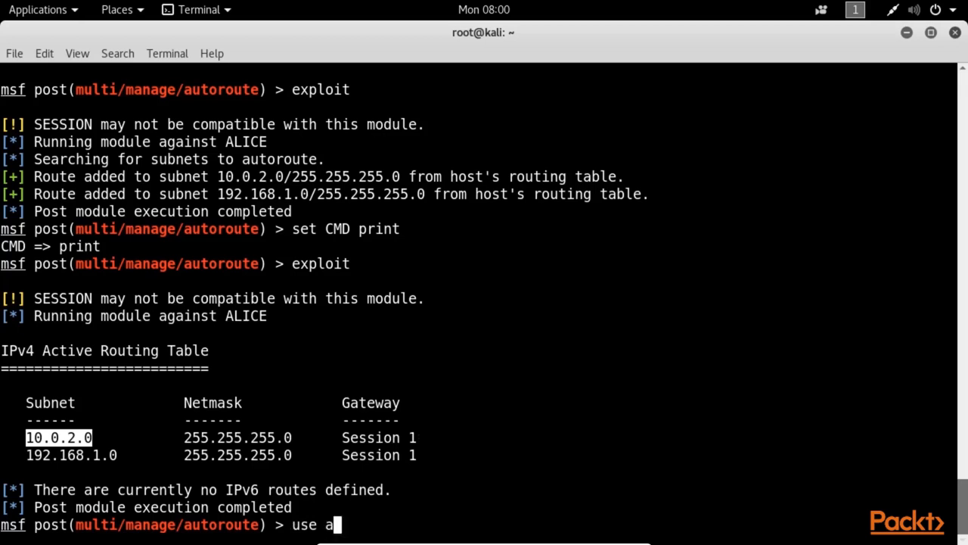
{"action": "type", "text": "uxiliary/scanner/smb/"}
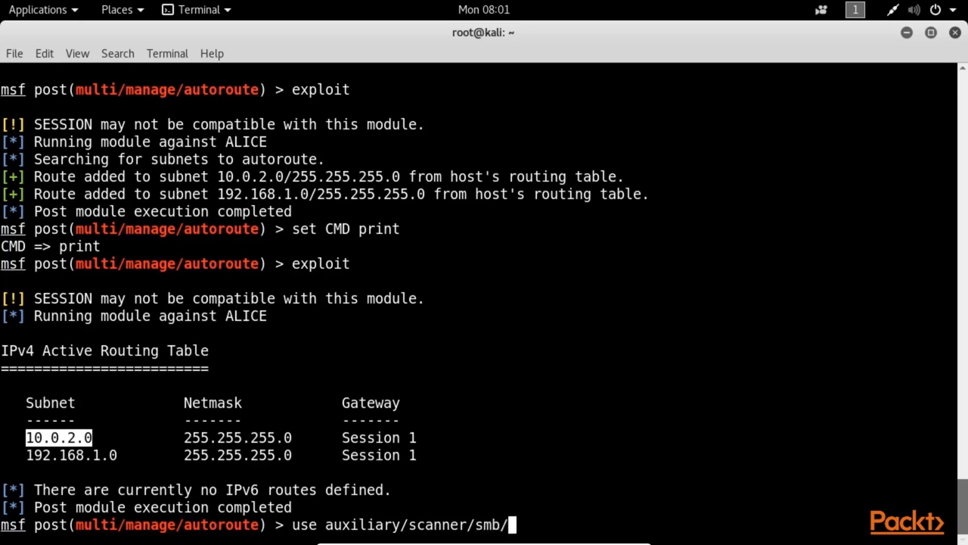
{"action": "type", "text": "smb_"}
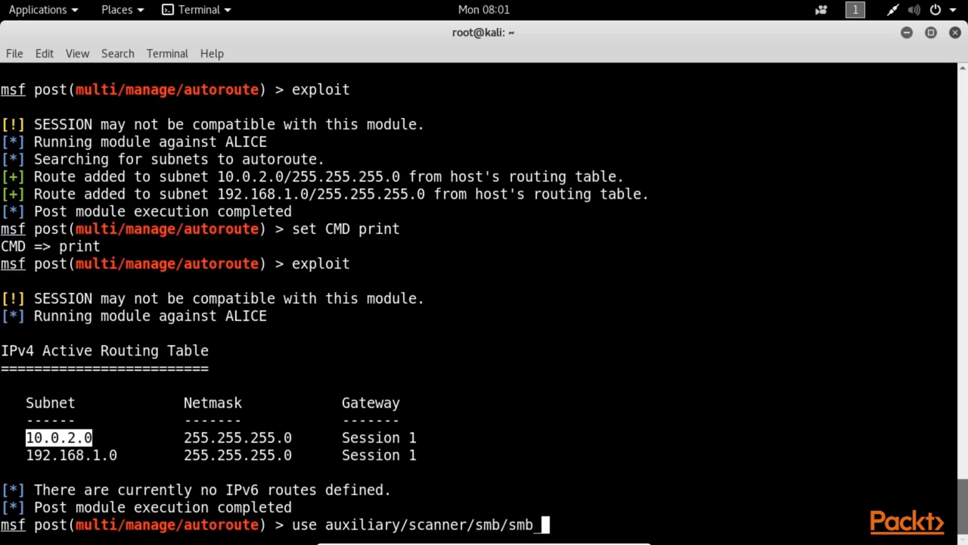
{"action": "type", "text": "enumshares"}
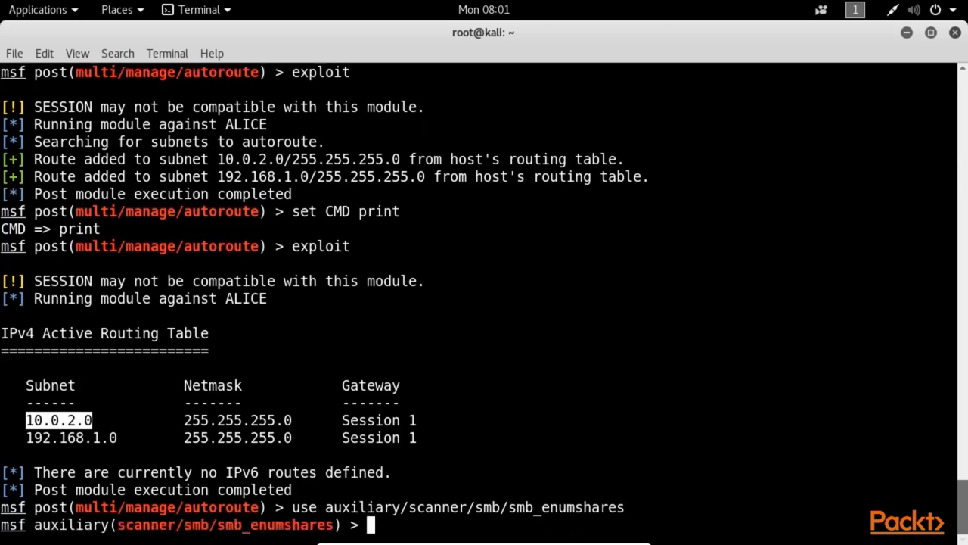
{"action": "type", "text": "show"}
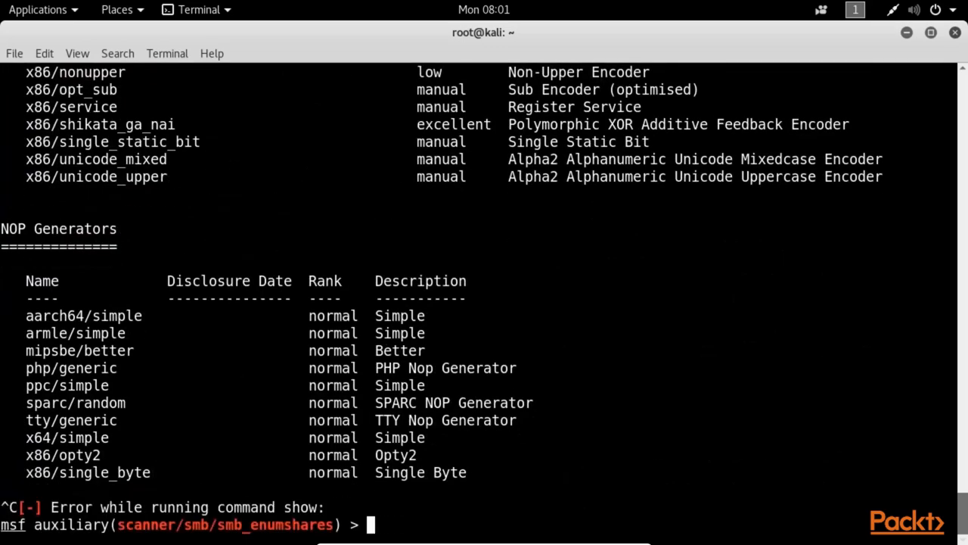
{"action": "type", "text": "show options"}
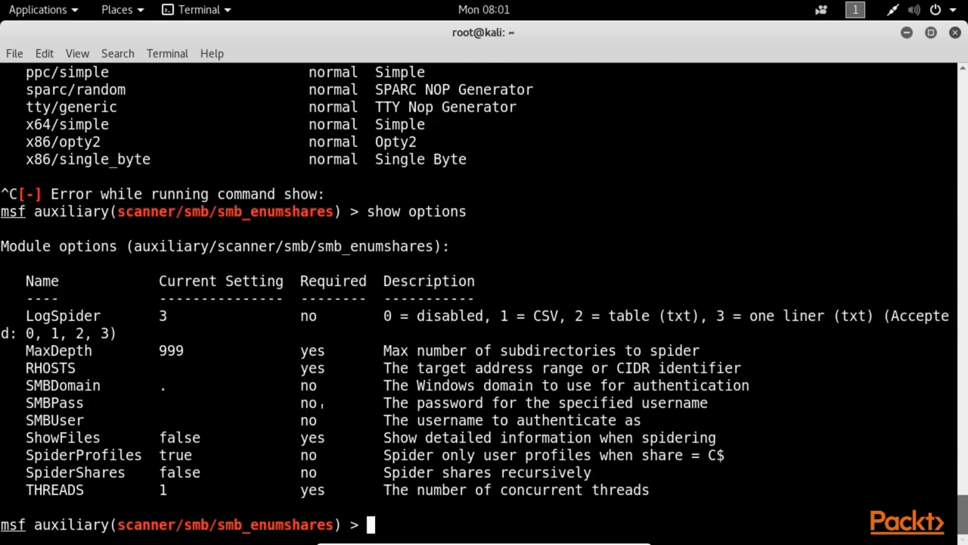
Step: Set RHOSTS to 10.0.2.15 for the SMB share scanner
{"action": "type", "text": "set R"}
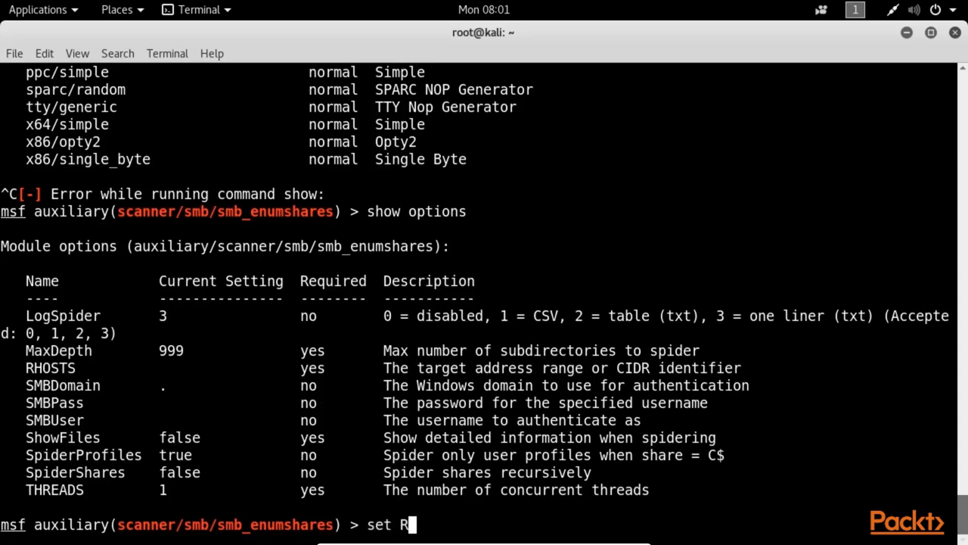
{"action": "type", "text": "HOSTS"}
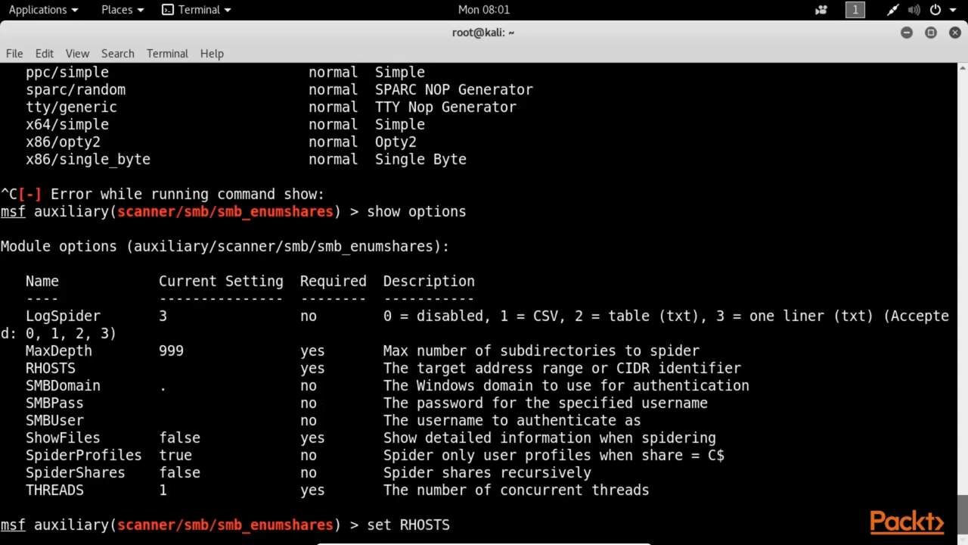
{"action": "type", "text": "10."}
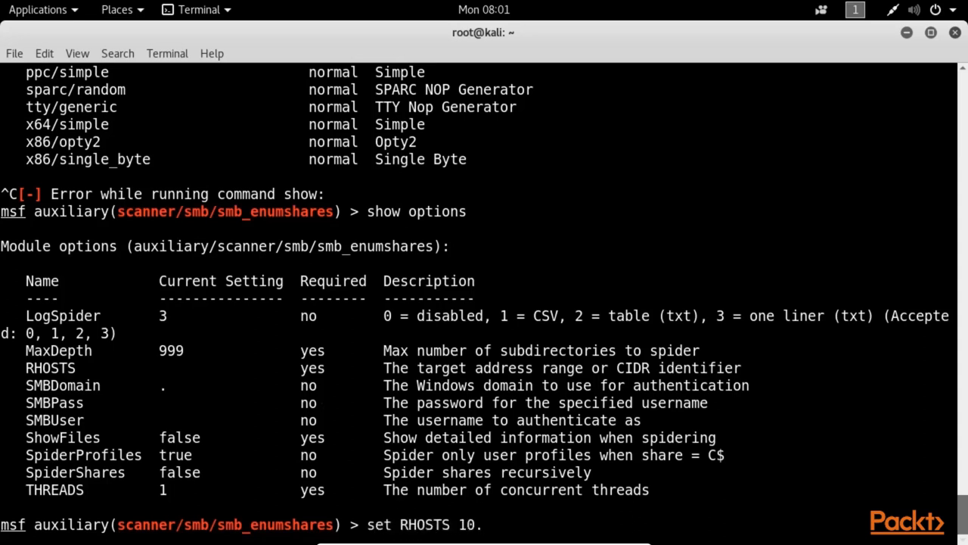
{"action": "type", "text": "0.2.15"}
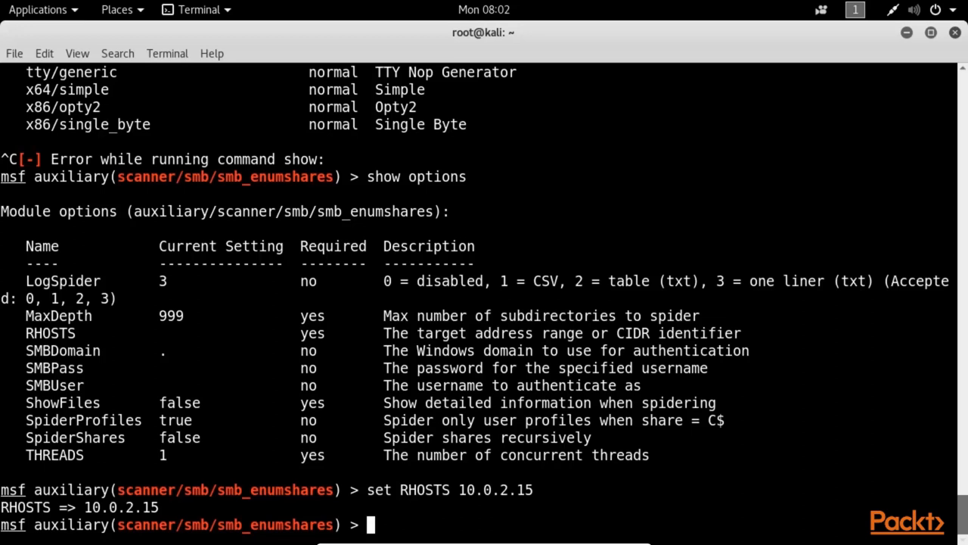
{"action": "type", "text": "exploit"}
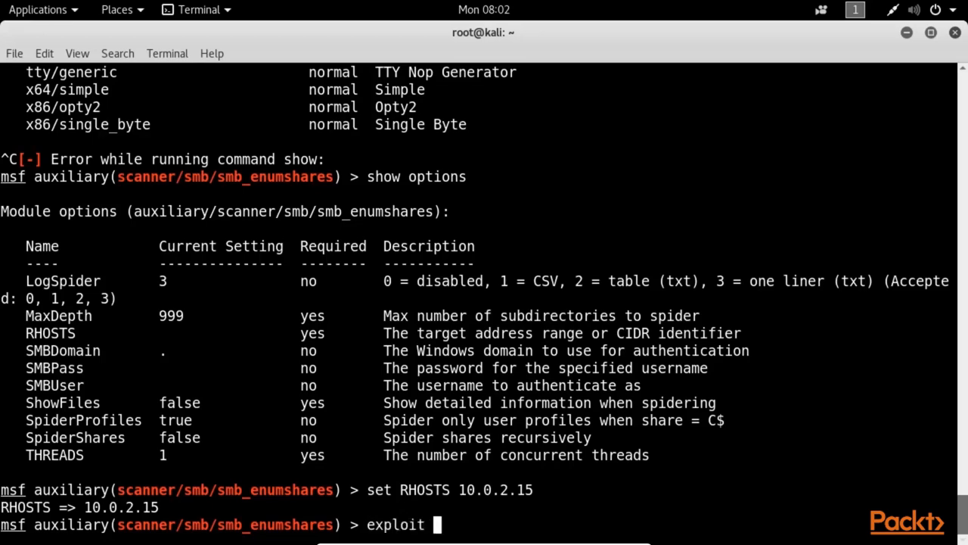
Step: Run smb_enumshares on 10.0.2.15, finding Windows 2016, then search for socks modules
{"action": "key", "text": "Return"}
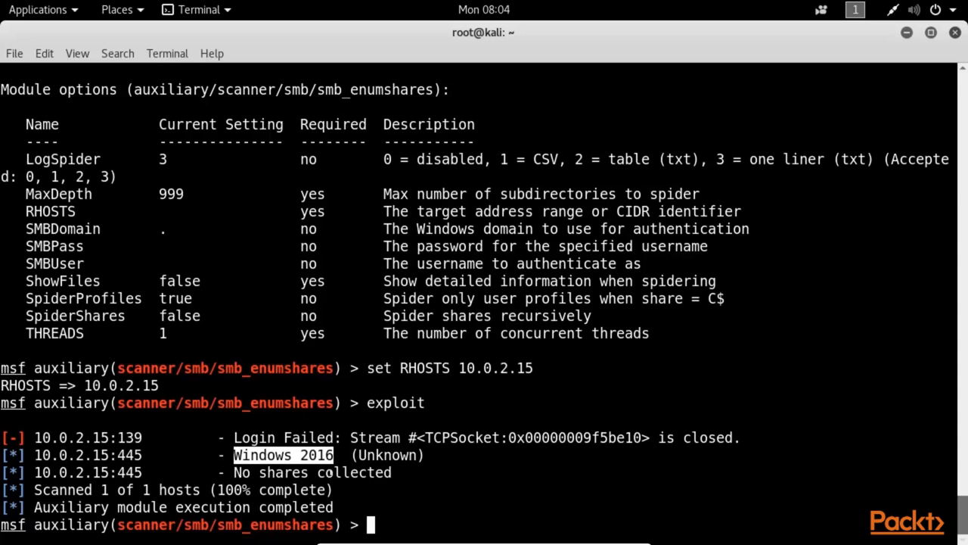
{"action": "type", "text": "search socks"}
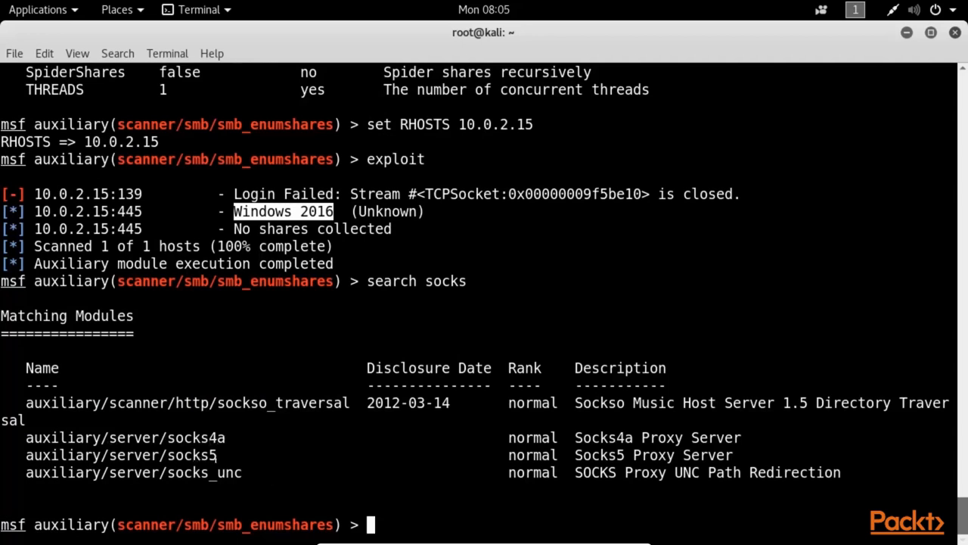
Step: Load auxiliary/server/socks4a and list its options
{"action": "double_click", "coordinate": [125, 438]}
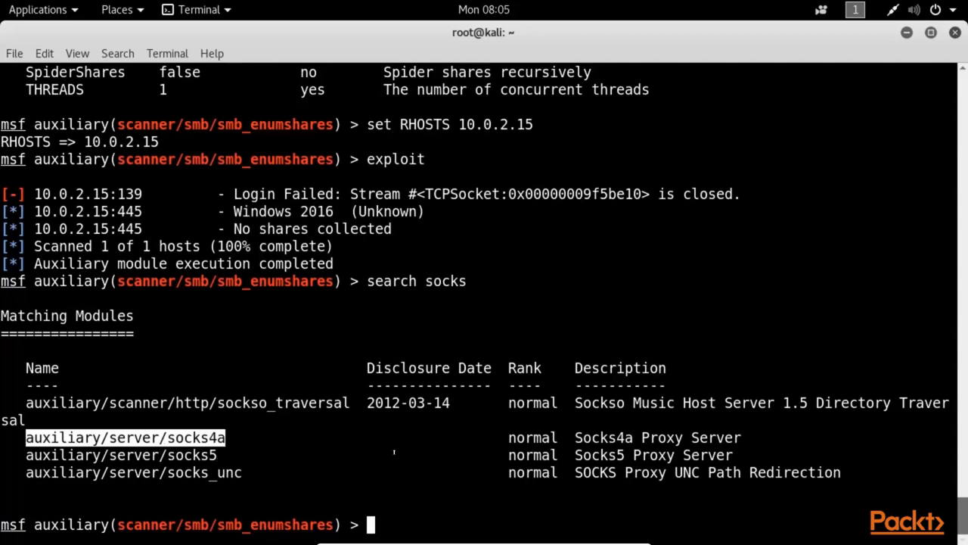
{"action": "mouse_move", "coordinate": [399, 457]}
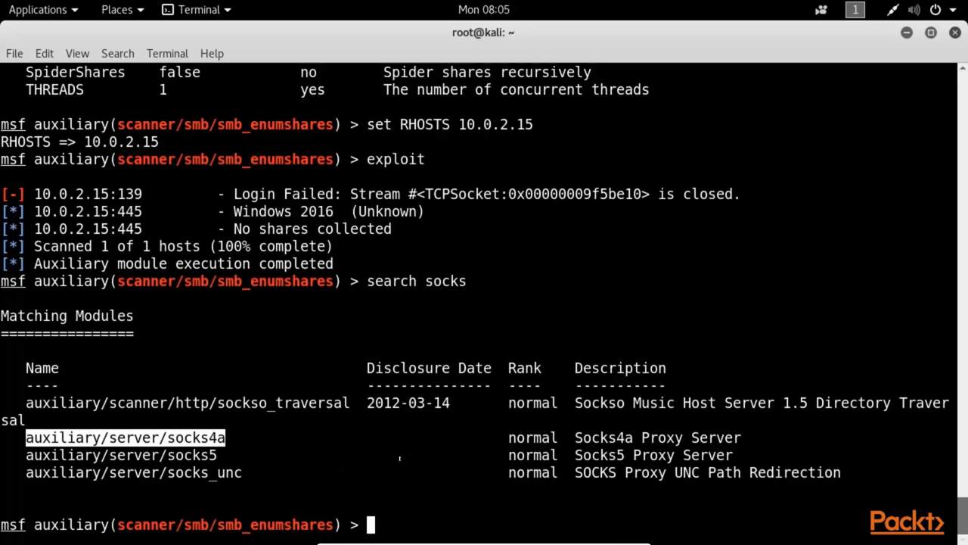
{"action": "mouse_move", "coordinate": [379, 447]}
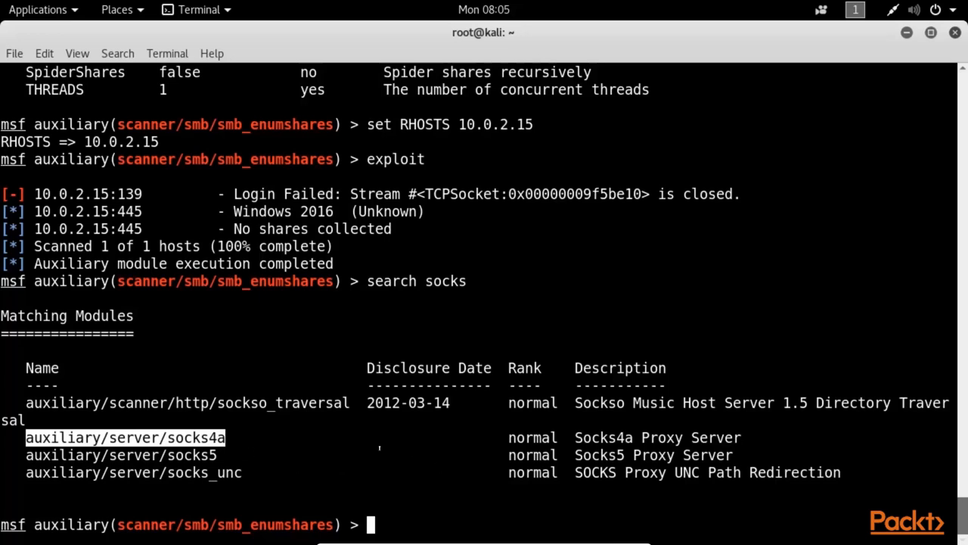
{"action": "type", "text": "use auxiliary/server/socks4a"}
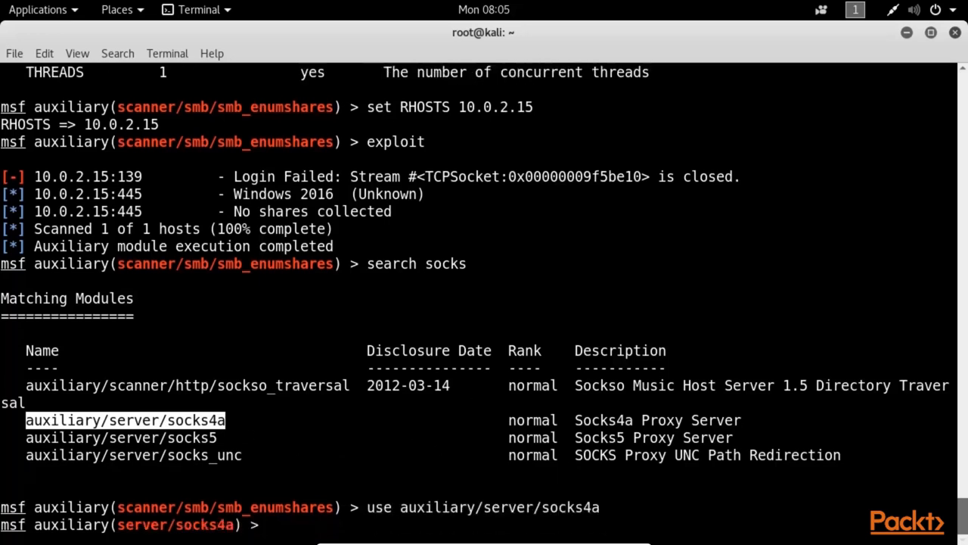
{"action": "type", "text": "show options"}
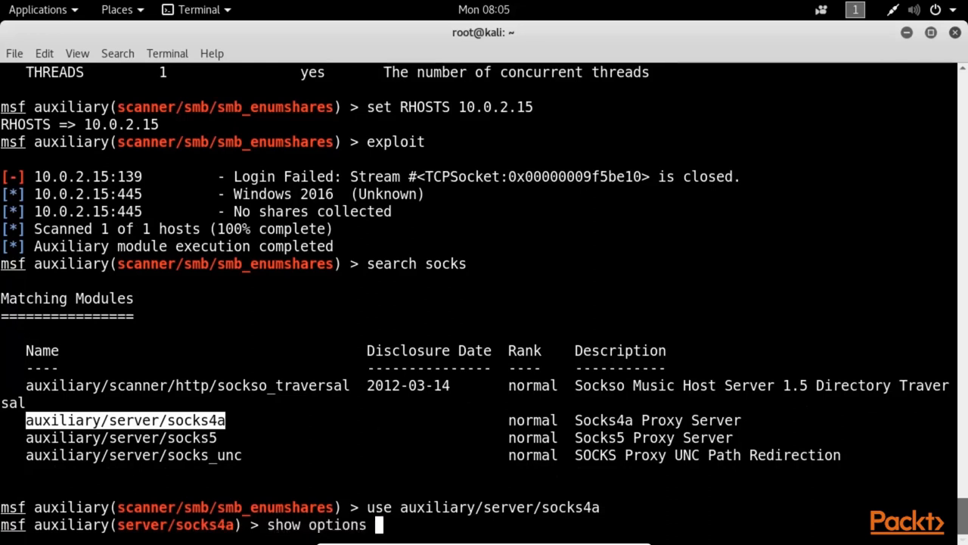
{"action": "key", "text": "Return"}
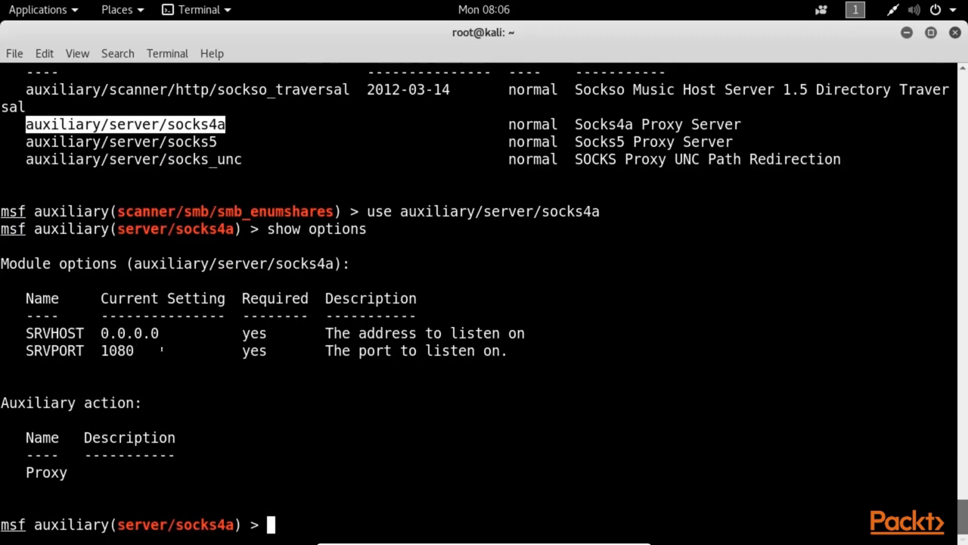
Step: Set the socks4a SRVHOST to 192.168.1.113
{"action": "type", "text": "s"}
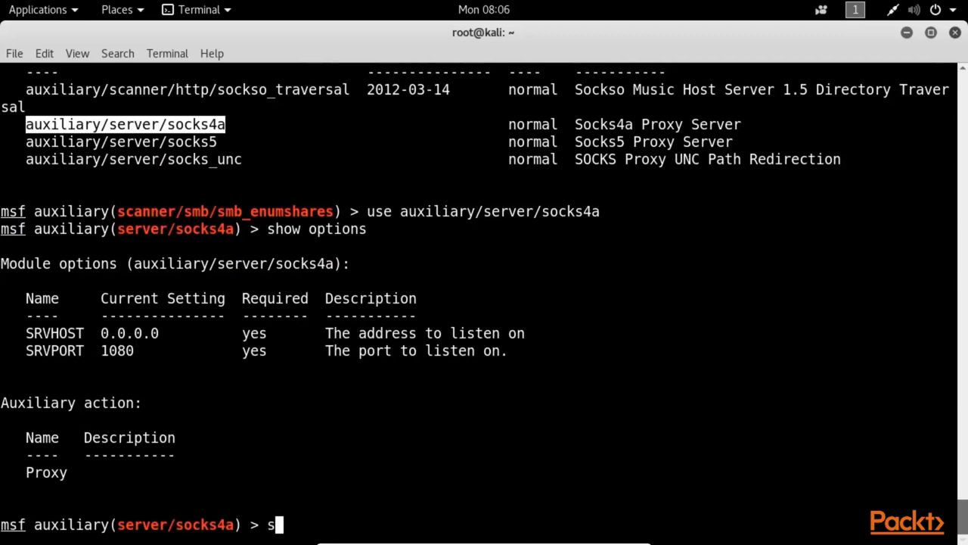
{"action": "type", "text": "et"}
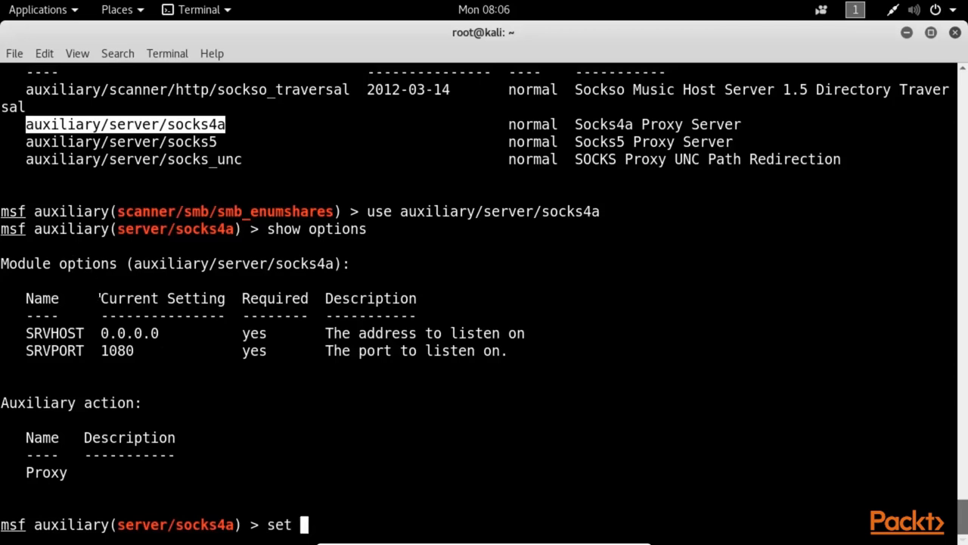
{"action": "type", "text": "SRVH"}
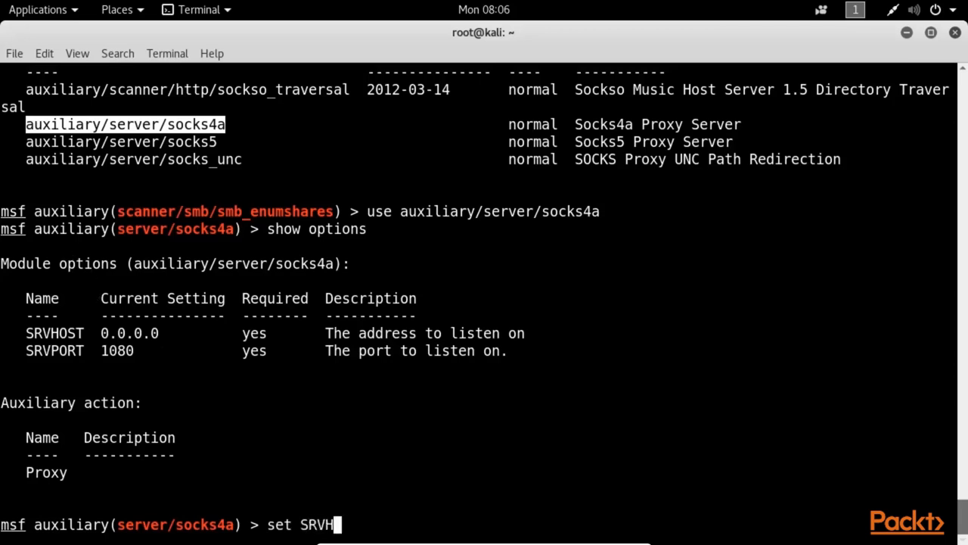
{"action": "type", "text": "OST"}
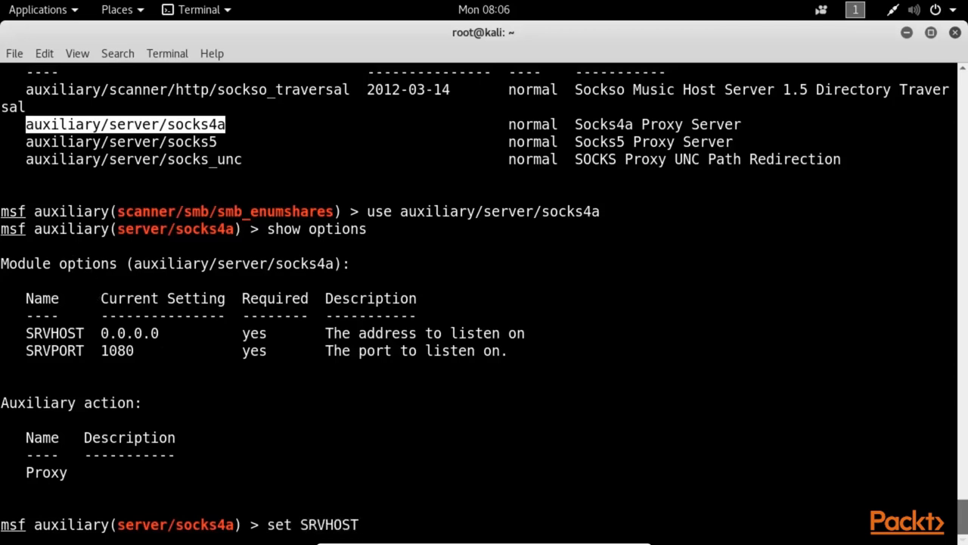
{"action": "type", "text": "192.168."}
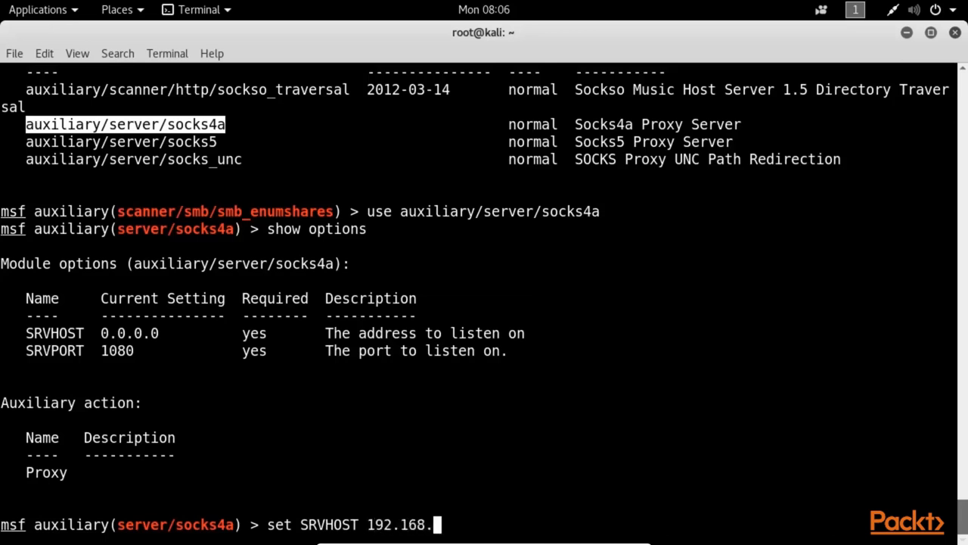
{"action": "type", "text": "1.113"}
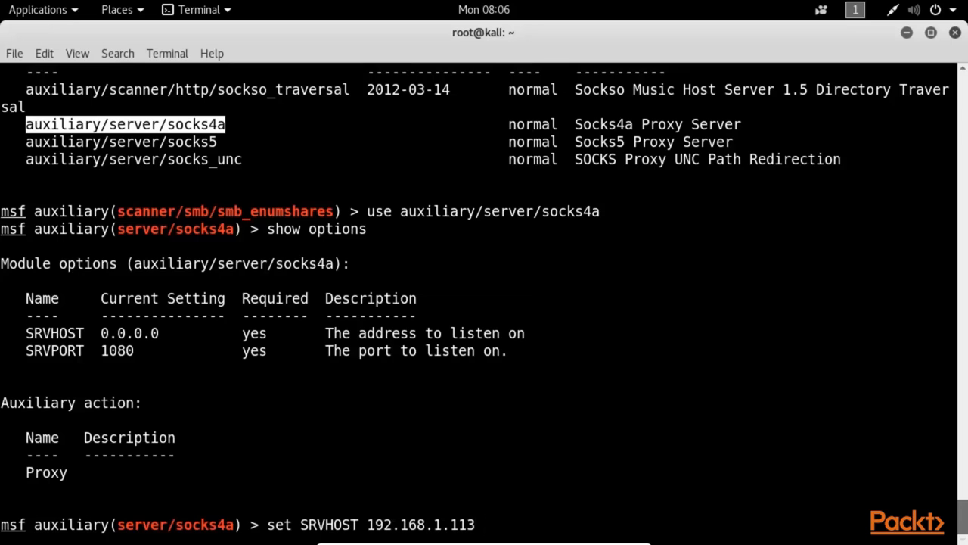
{"action": "key", "text": "Return"}
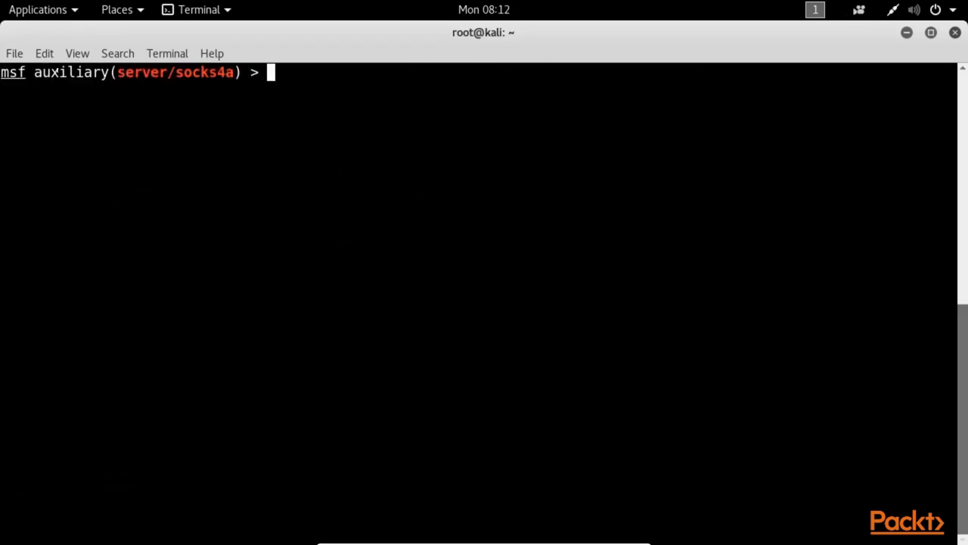
Step: Review the socks4a module options, launch the proxy as a background job, and list jobs
{"action": "type", "text": "show op"}
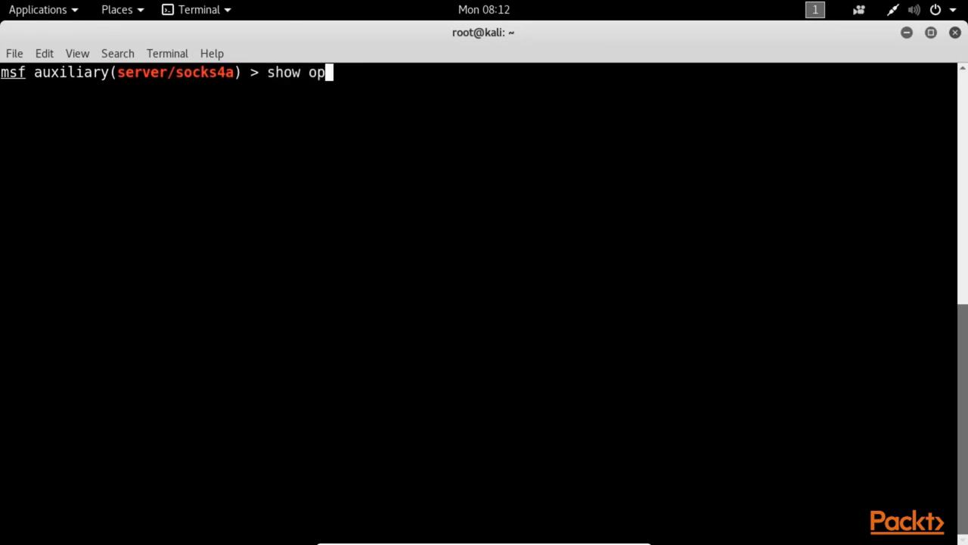
{"action": "key", "text": "Return"}
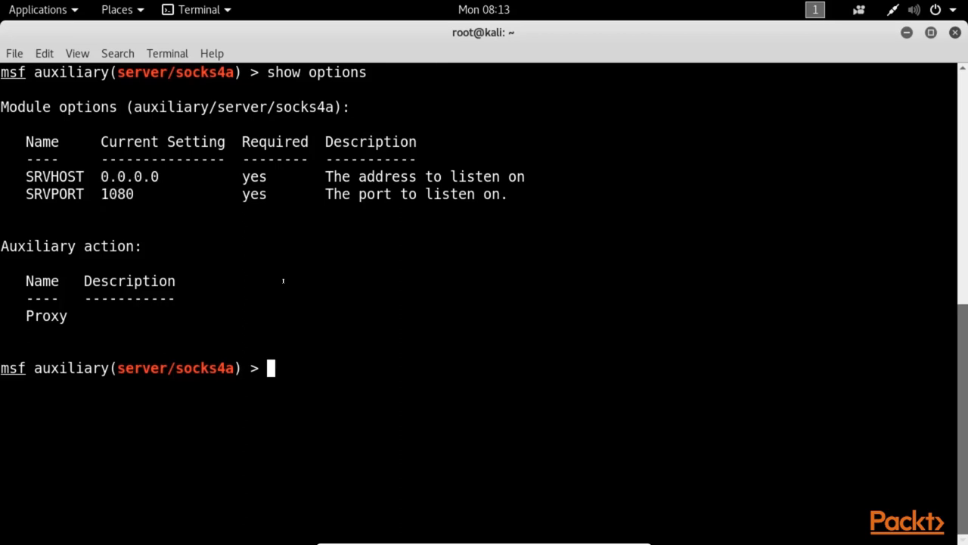
{"action": "type", "text": "ex"}
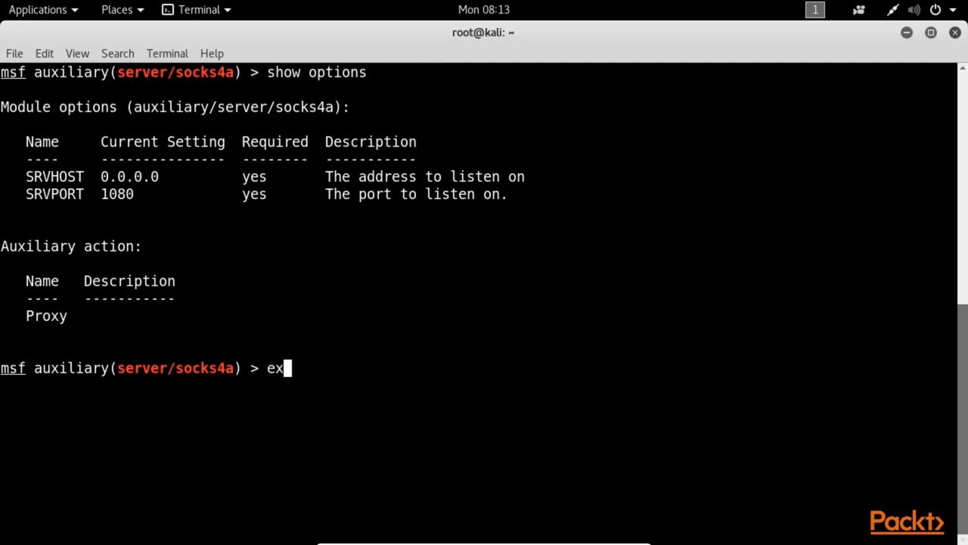
{"action": "key", "text": "Return"}
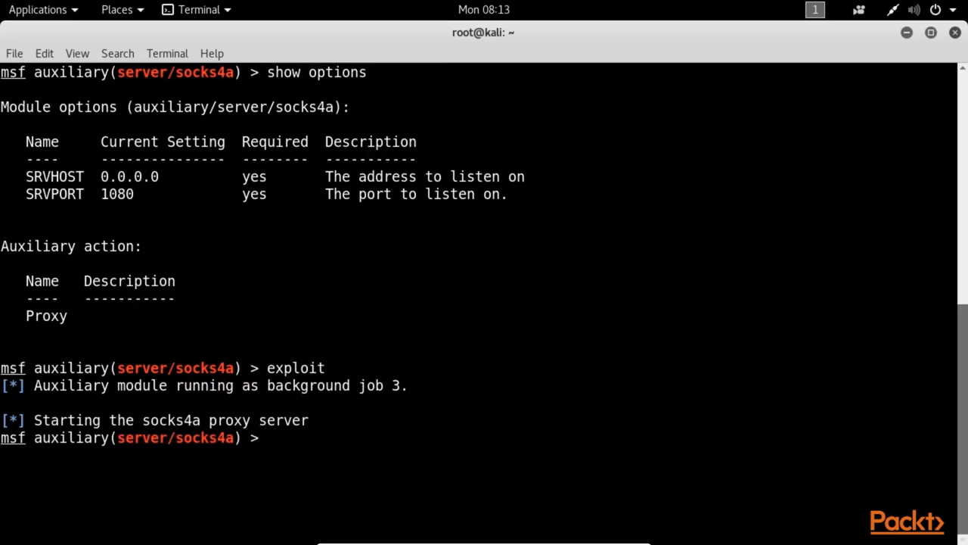
{"action": "type", "text": "jobs"}
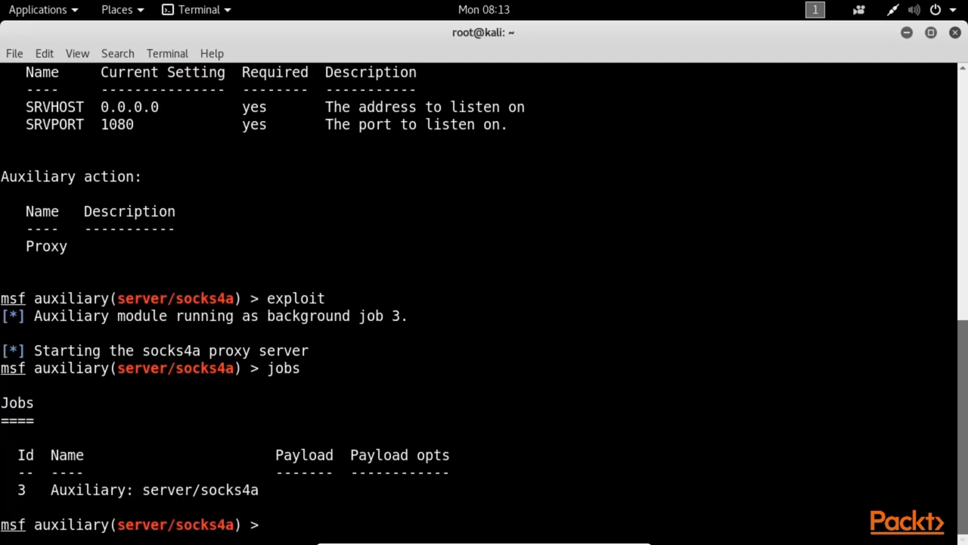
Step: Run 'netstat -apnt | grep 1080' to check for a listener on port 1080
{"action": "type", "text": "netstat"}
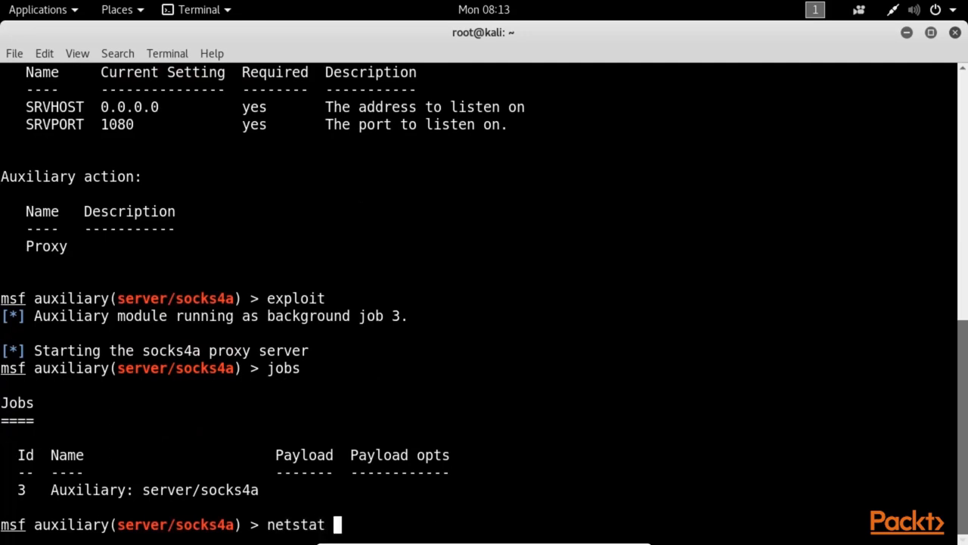
{"action": "type", "text": "-"}
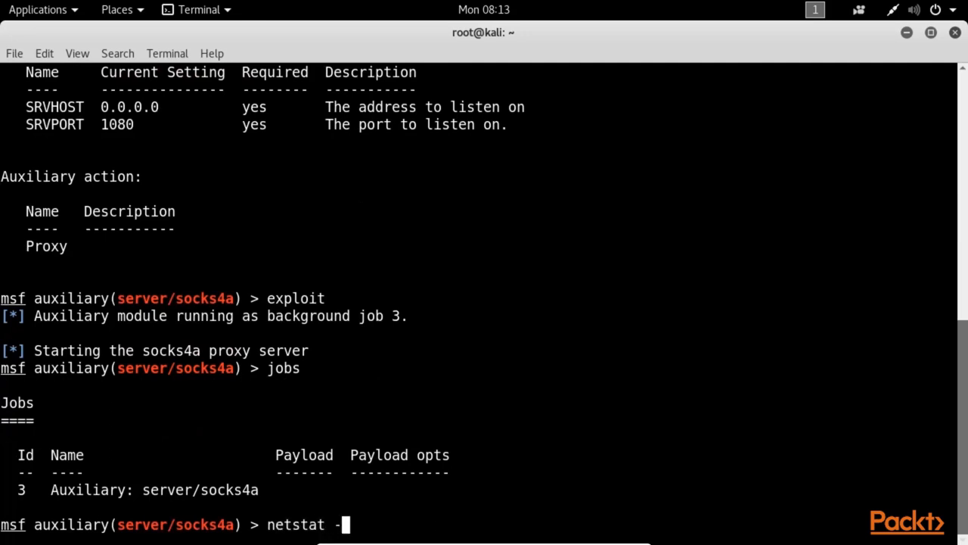
{"action": "type", "text": "pnt |"}
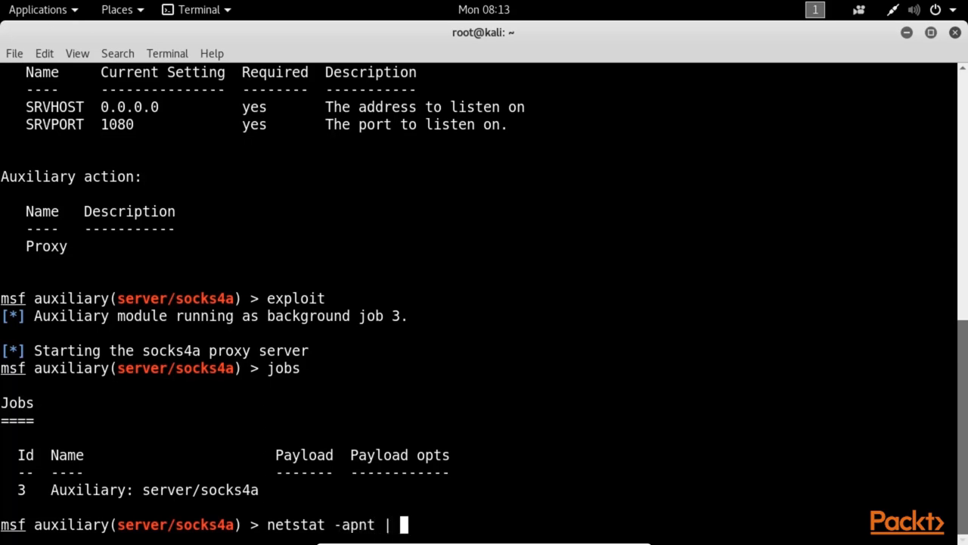
{"action": "type", "text": "grep 1"}
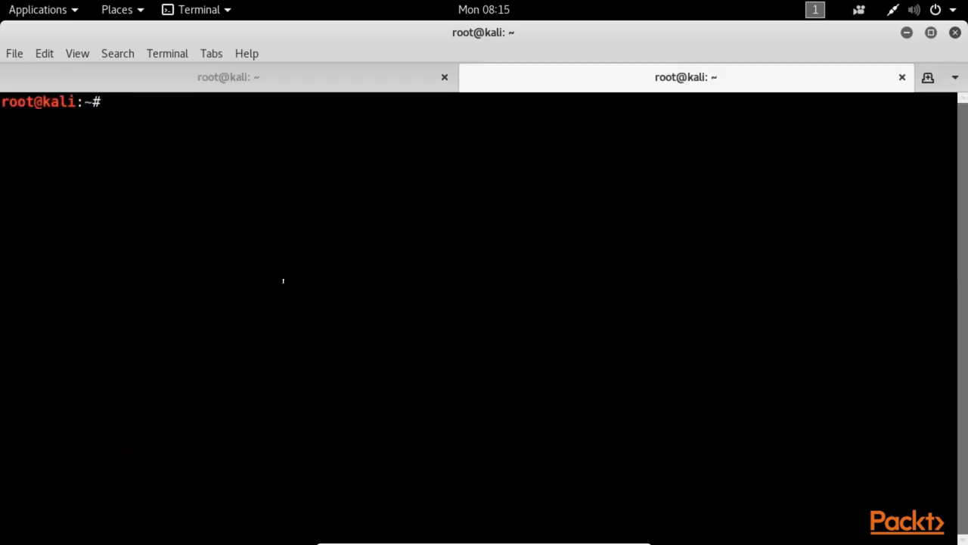
Step: Open /etc/proxychains.conf in vim from the new shell
{"action": "type", "text": "vim"}
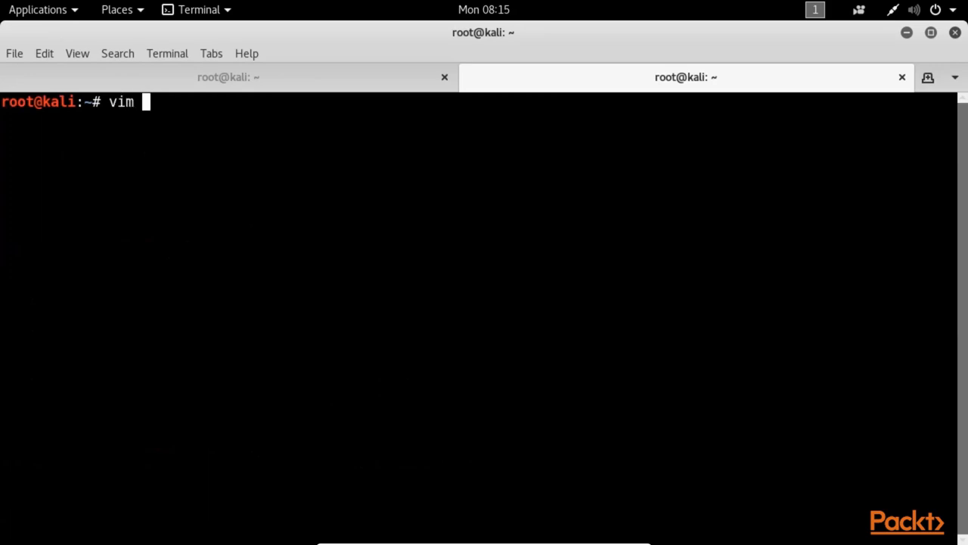
{"action": "type", "text": "/etc/"}
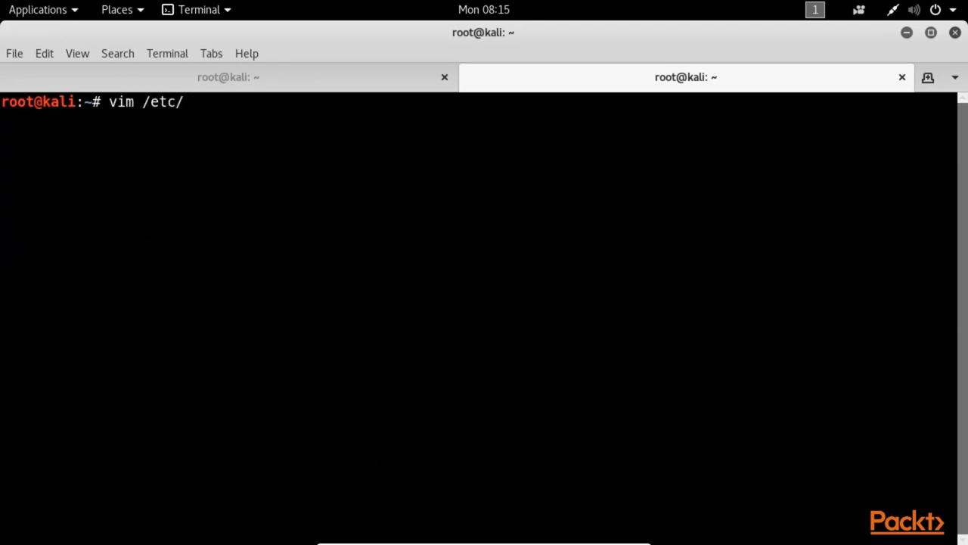
{"action": "type", "text": "proxychains.conf"}
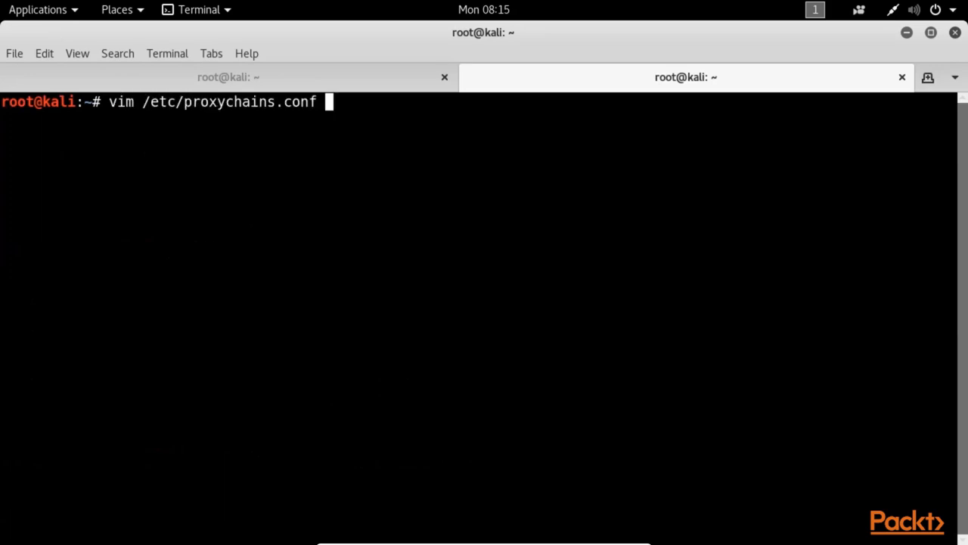
{"action": "key", "text": "Return"}
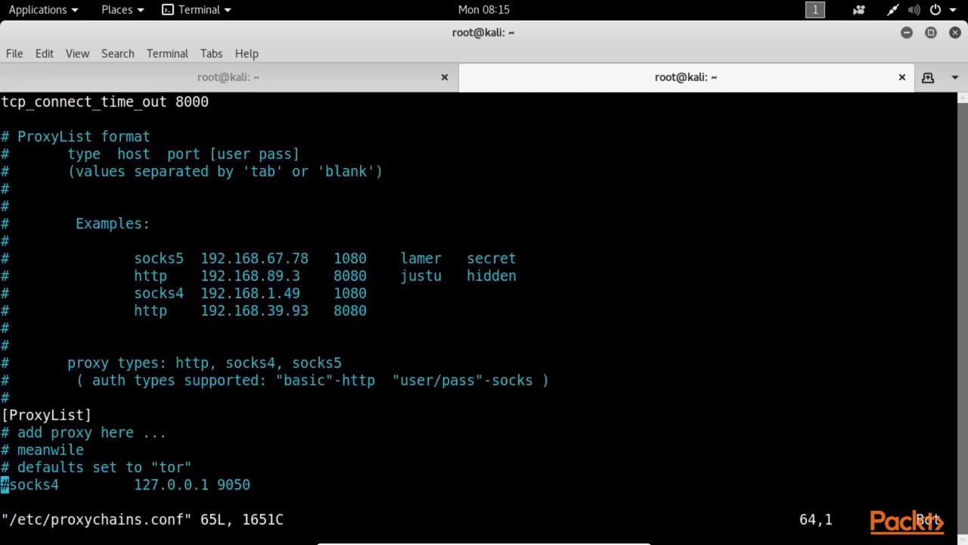
Step: Add a 'socks4 127.0.0.1 1080' entry below the tor line, then save and quit with :wq
{"action": "key", "text": "Down"}
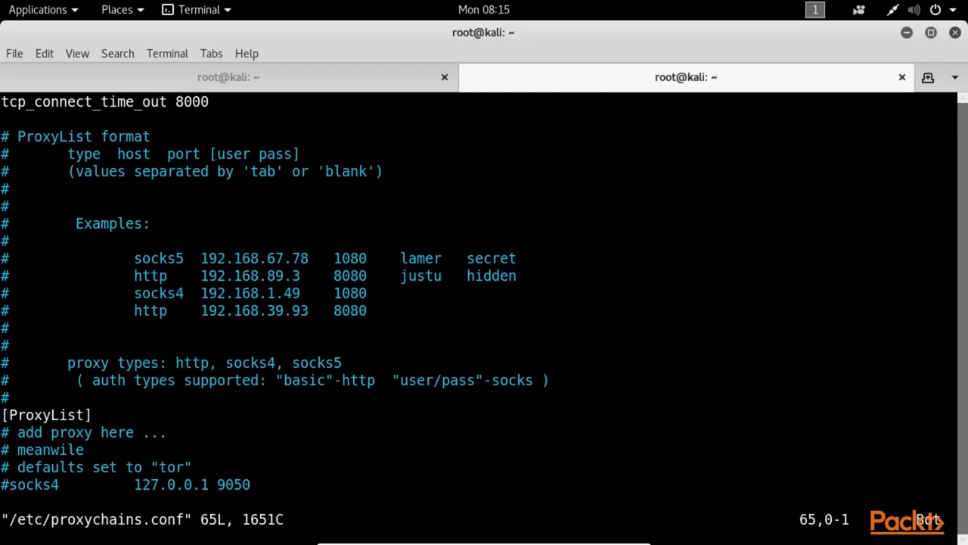
{"action": "type", "text": "so"}
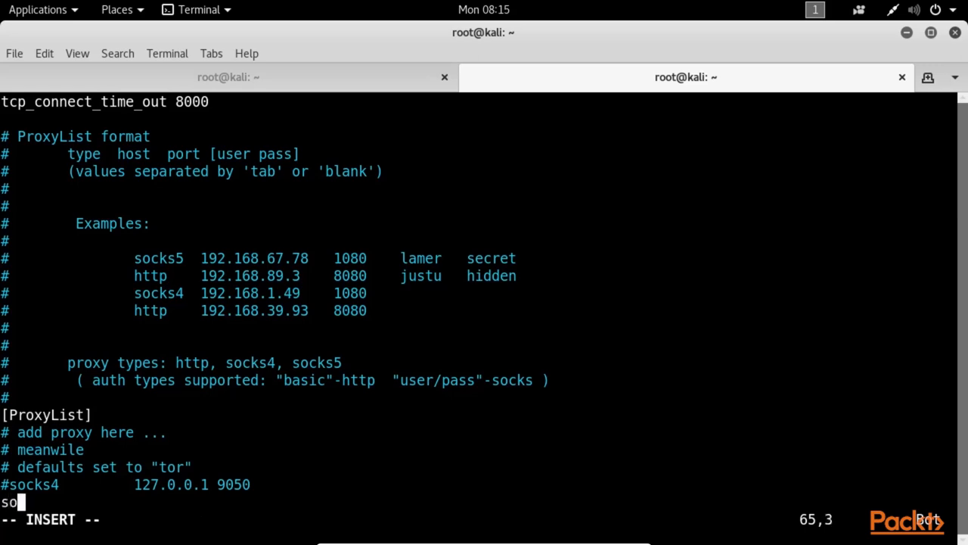
{"action": "type", "text": "cks4"}
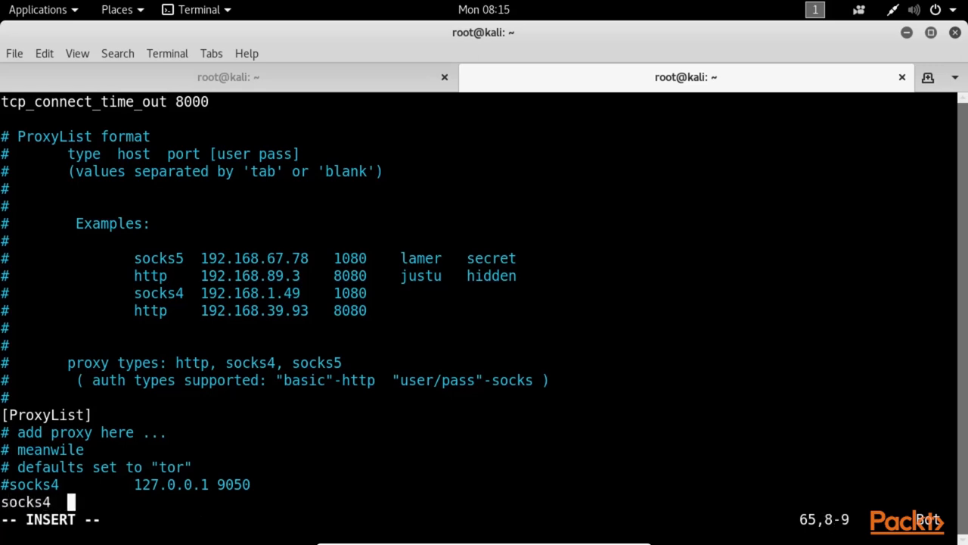
{"action": "type", "text": "127"}
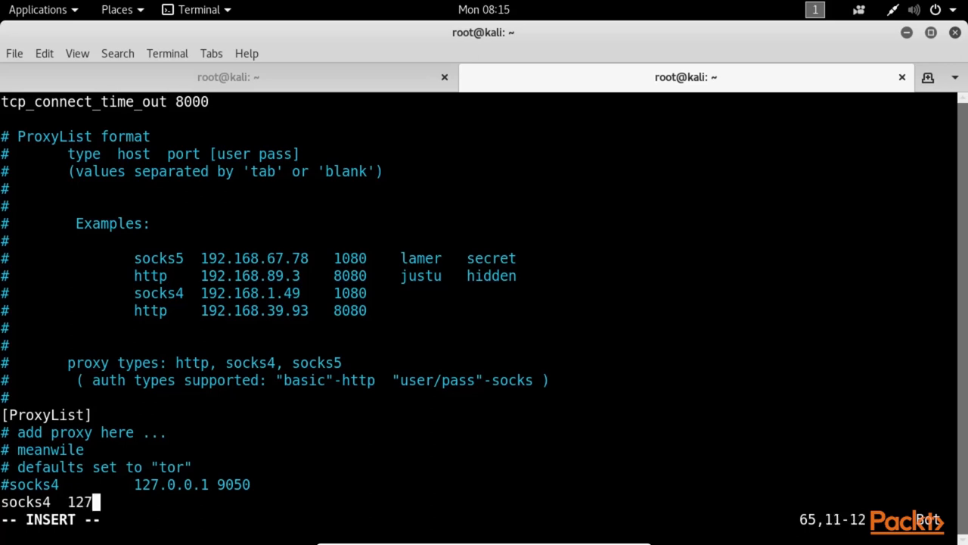
{"action": "type", "text": ".0.0.1 1080"}
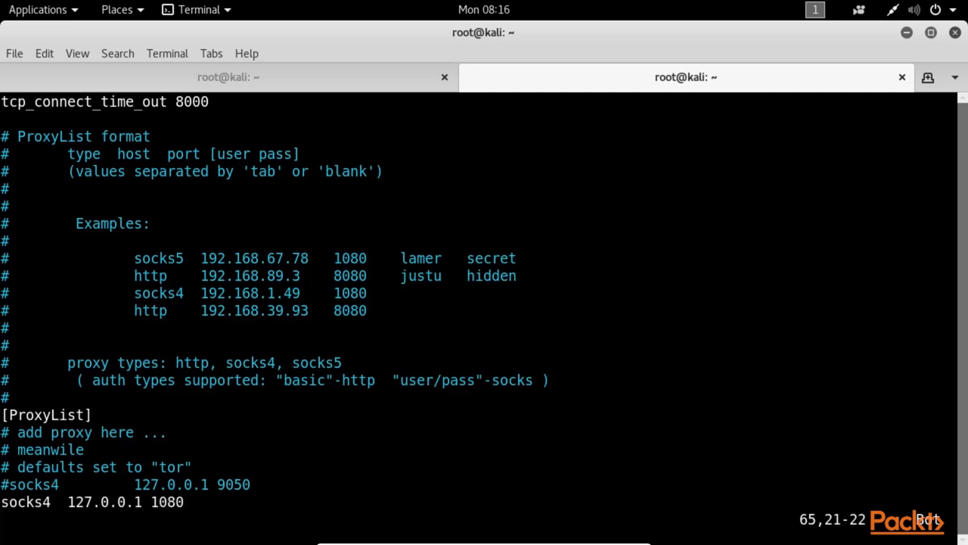
{"action": "type", "text": ":wq"}
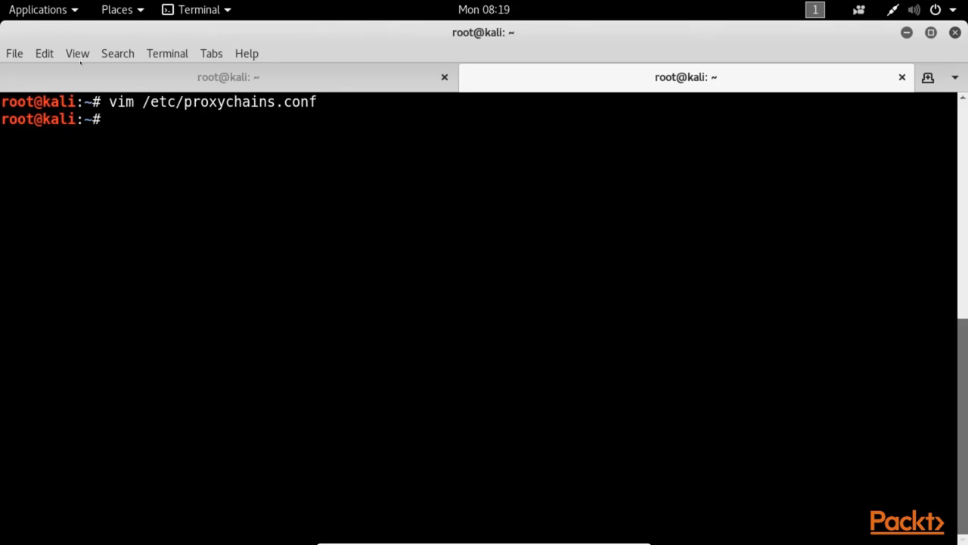
Step: Start the command 'proxychains nmap -sT -sV -Pn -n' at the bash prompt
{"action": "type", "text": "proxy"}
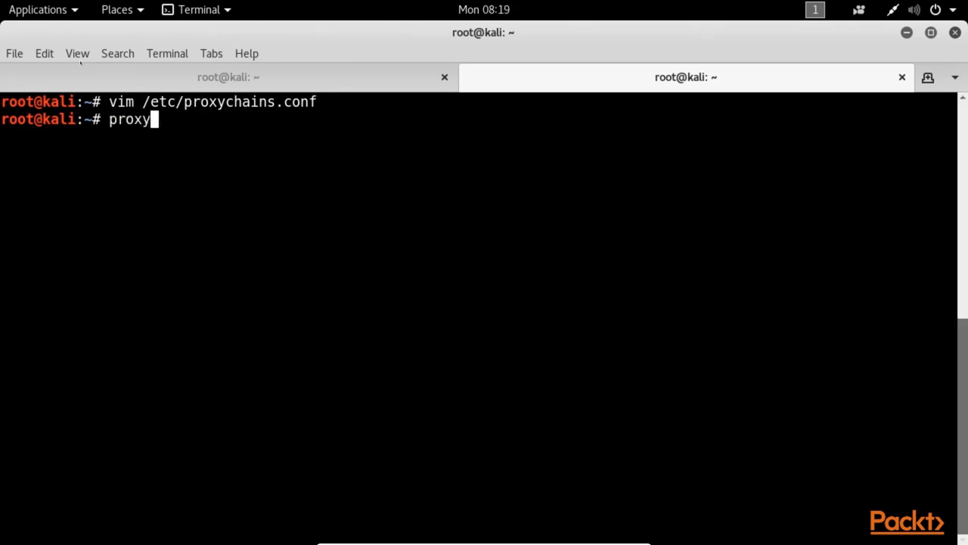
{"action": "type", "text": "chains"}
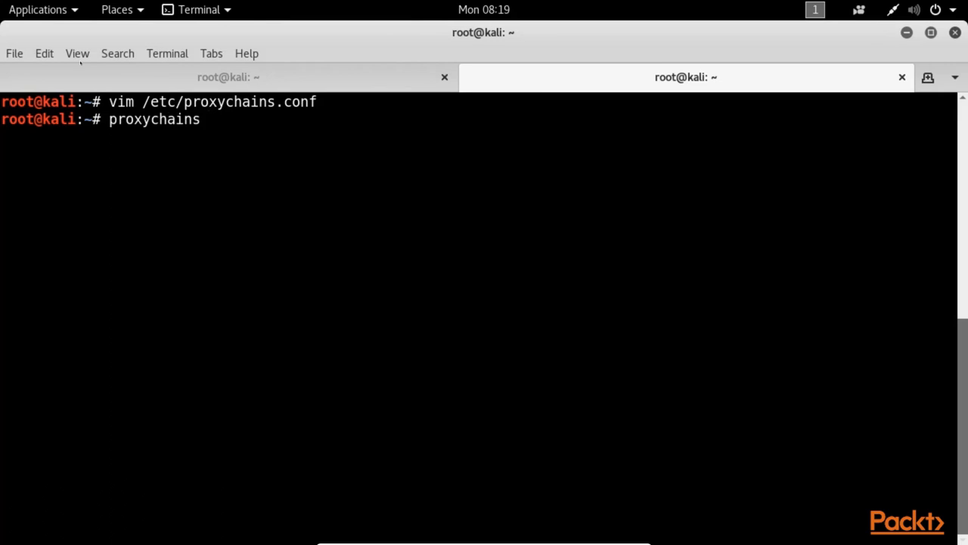
{"action": "type", "text": "nmap"}
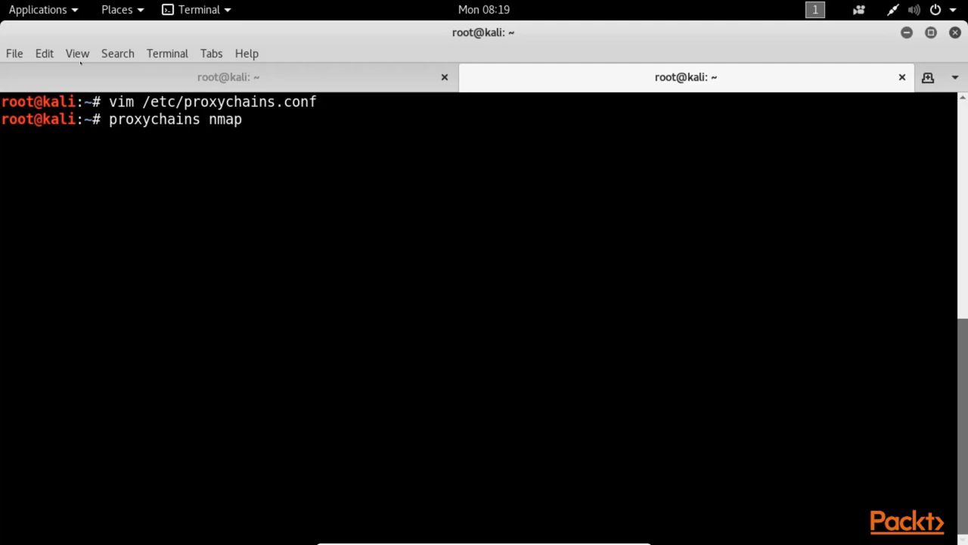
{"action": "type", "text": "-"}
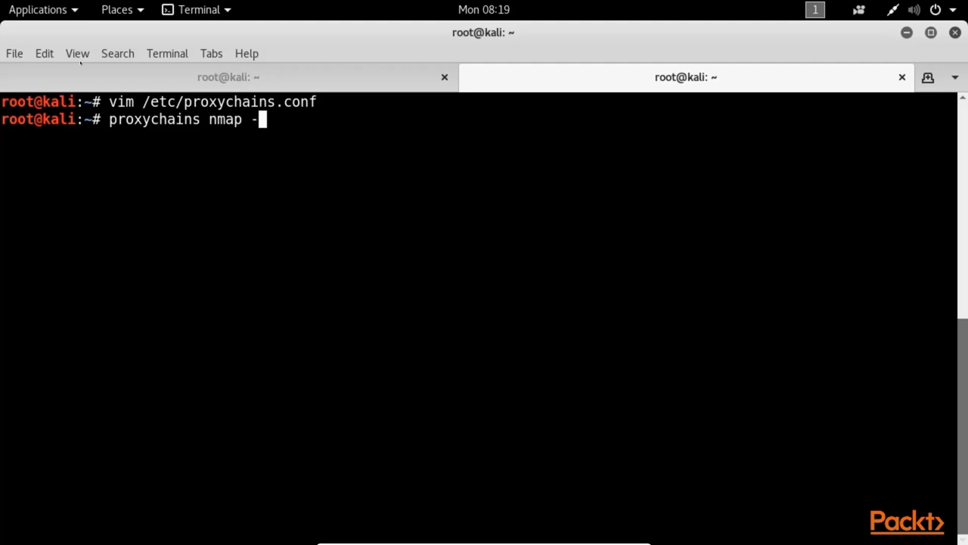
{"action": "type", "text": "sT"}
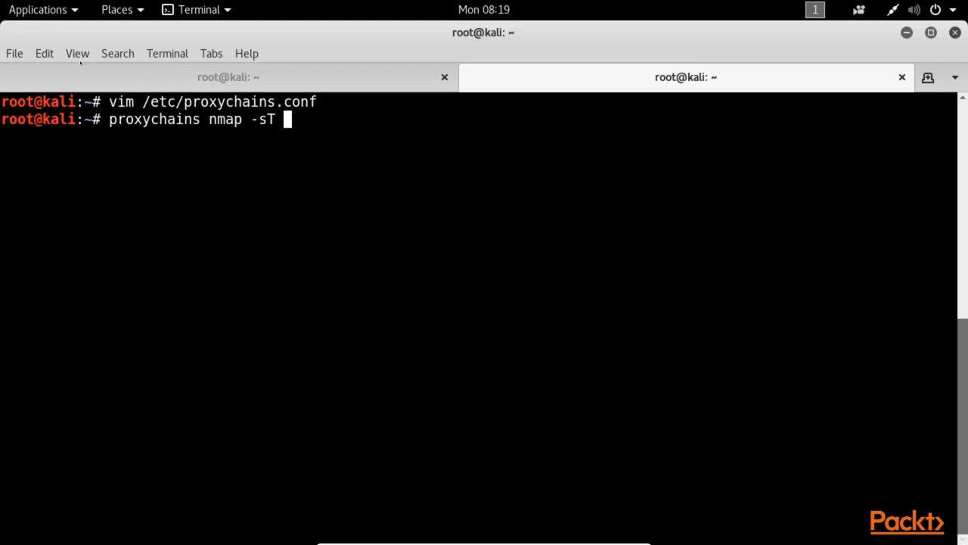
{"action": "type", "text": "-"}
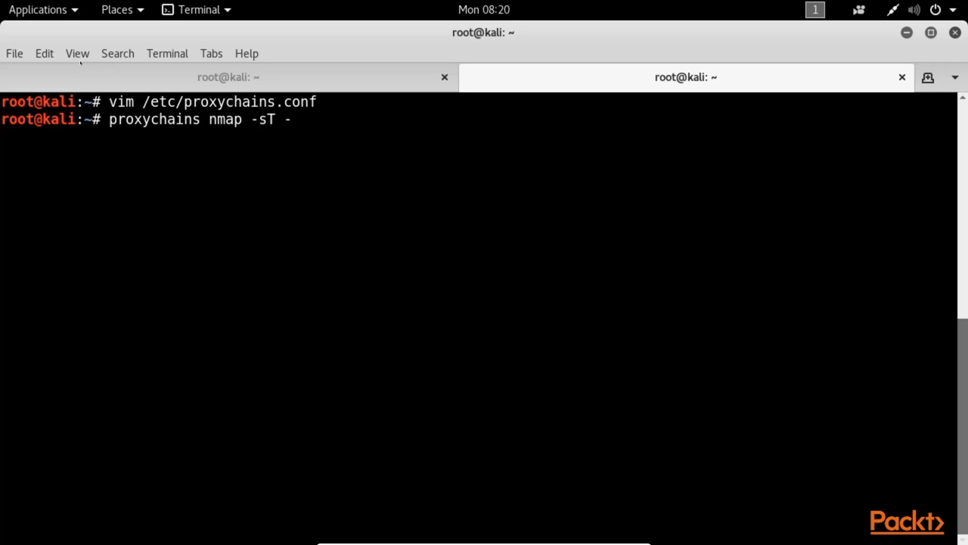
{"action": "type", "text": "s"}
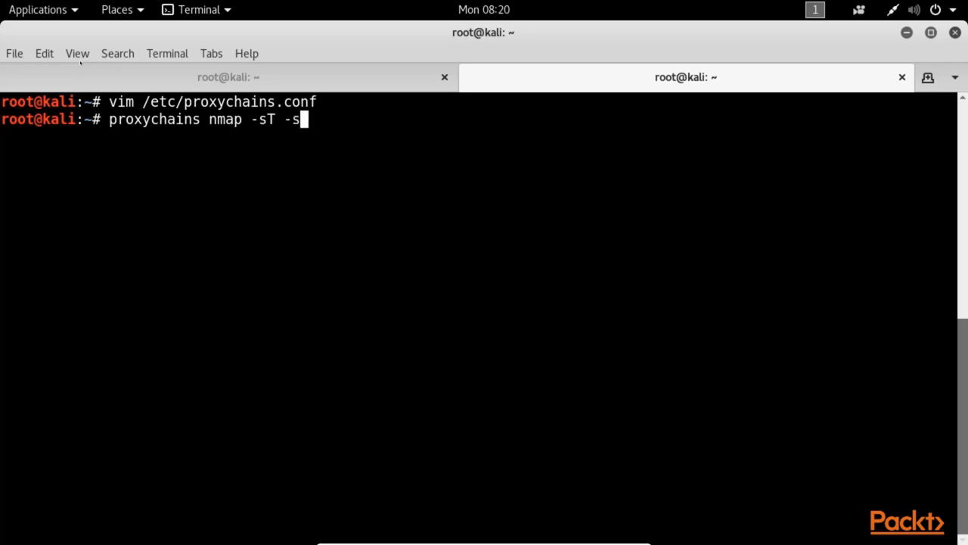
{"action": "type", "text": "V"}
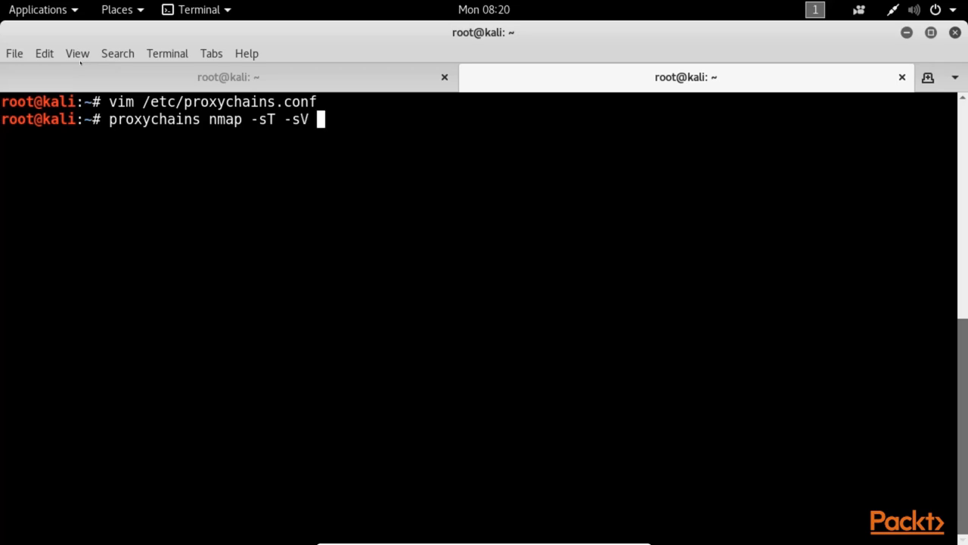
{"action": "type", "text": "-"}
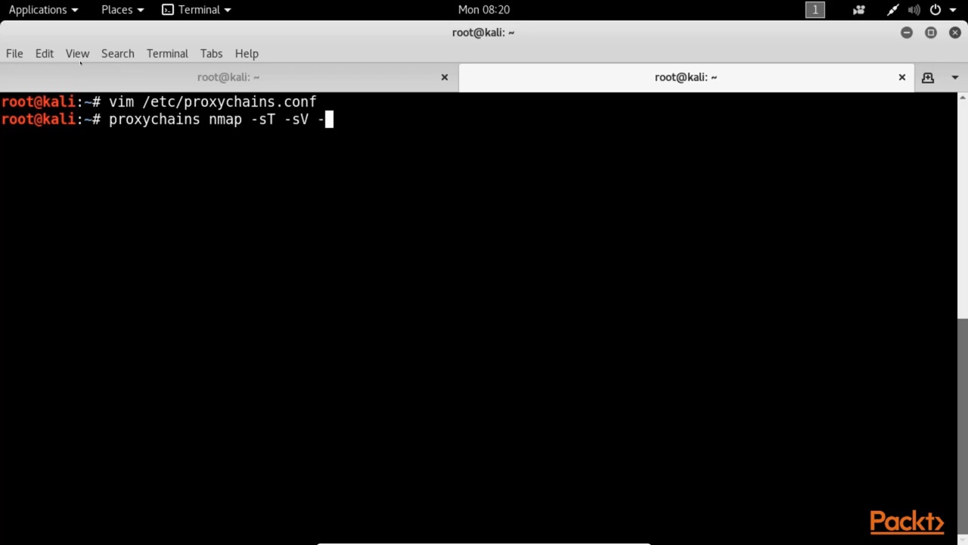
{"action": "type", "text": "P"}
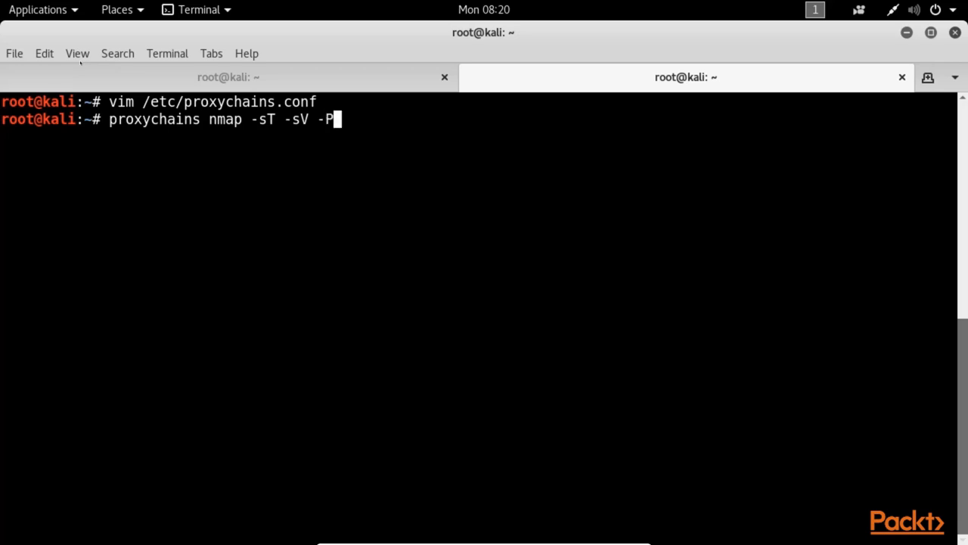
{"action": "type", "text": "n"}
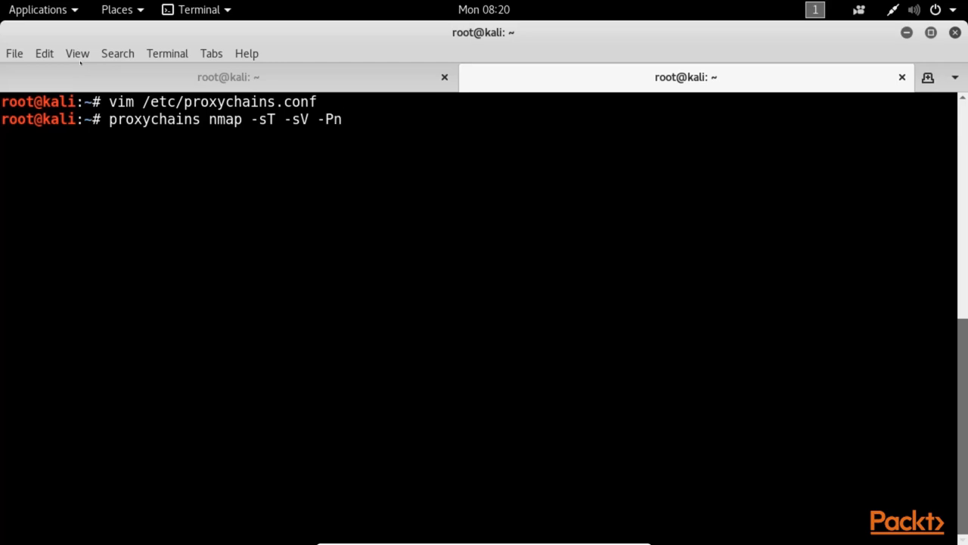
{"action": "type", "text": "-"}
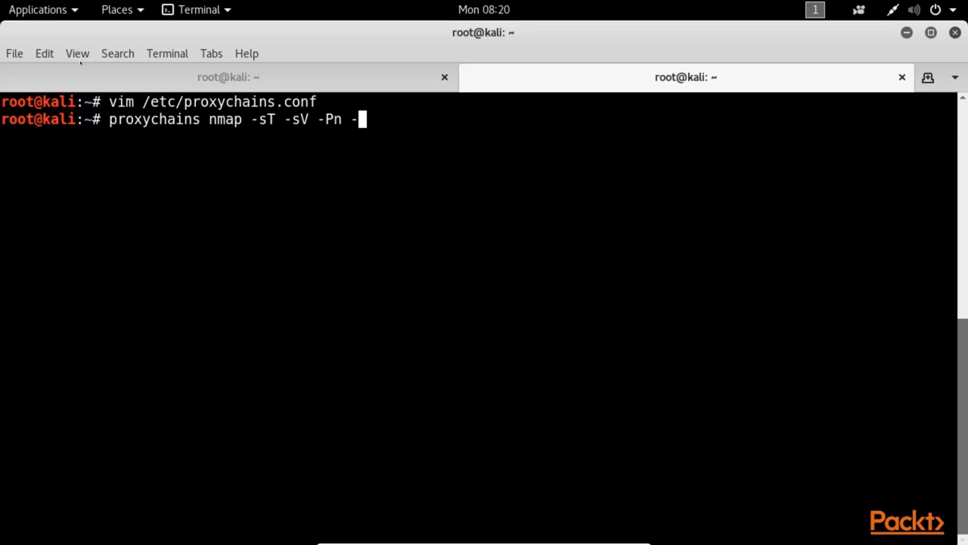
{"action": "type", "text": "n"}
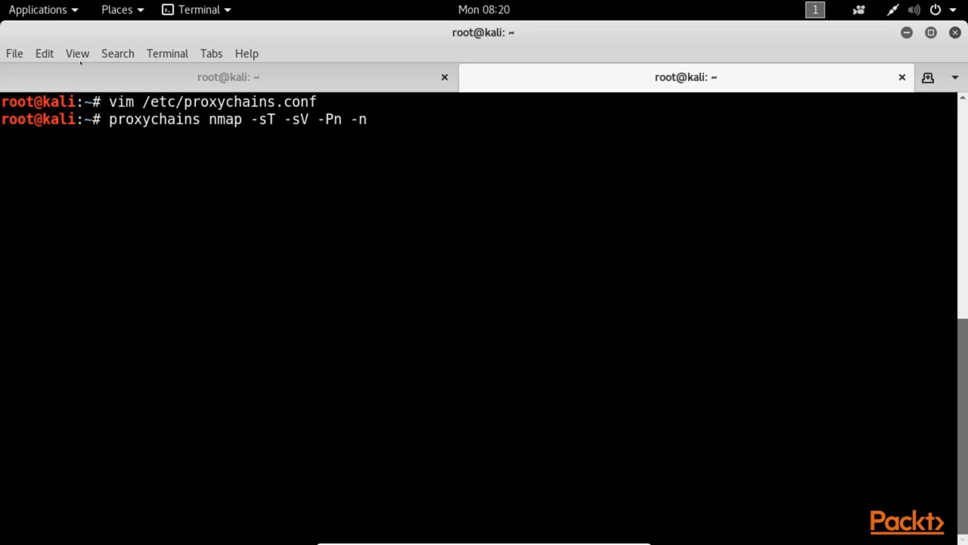
Step: Append target 10.0.2.15 and '-p 139,445' without running the scan
{"action": "type", "text": "10."}
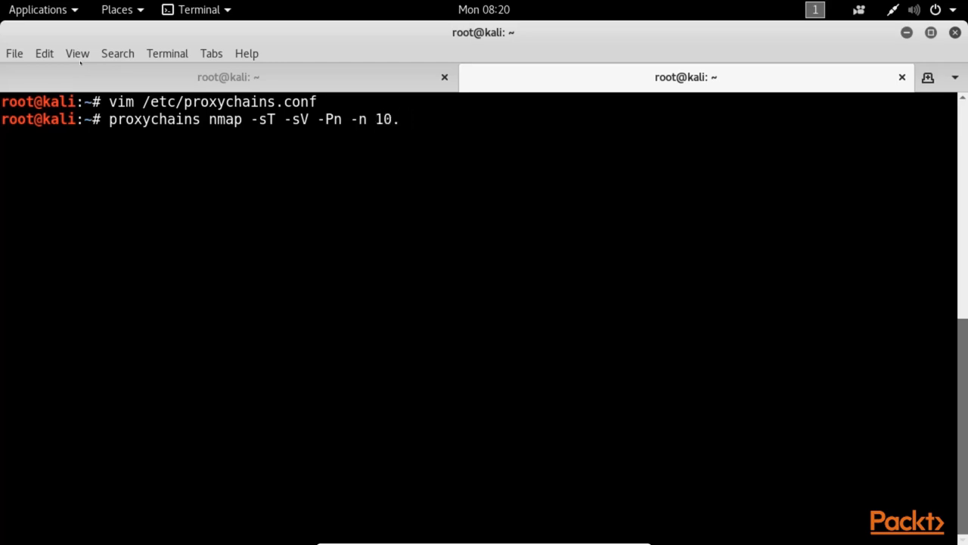
{"action": "type", "text": "0."}
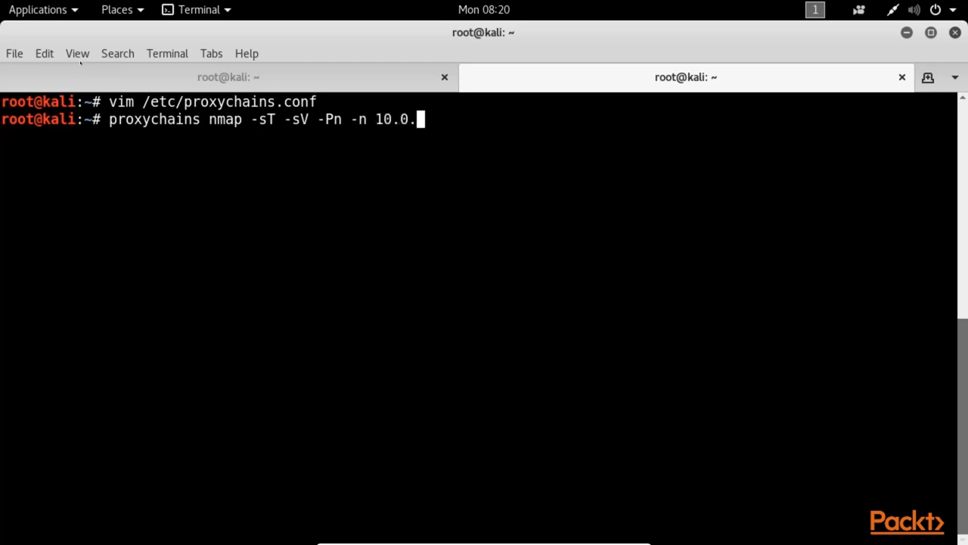
{"action": "type", "text": "2.15"}
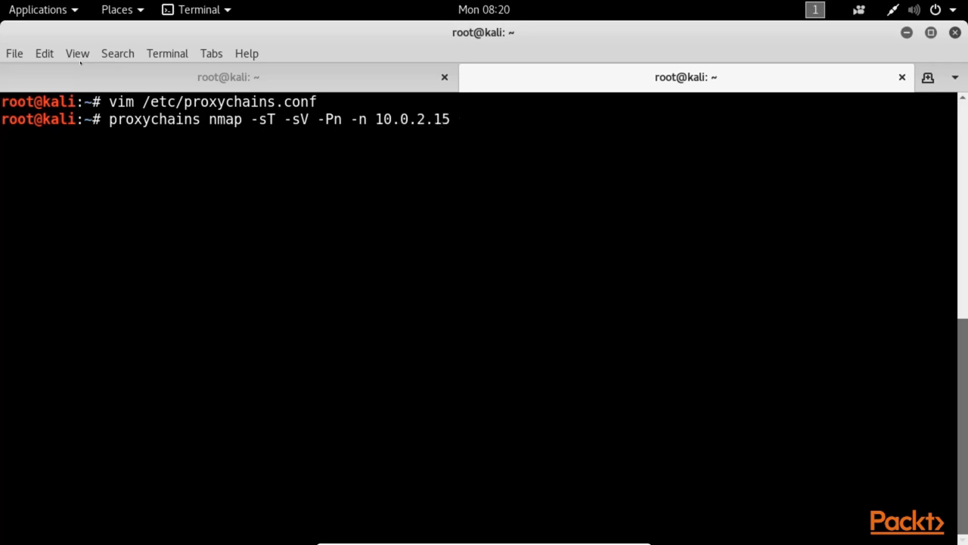
{"action": "type", "text": "-p"}
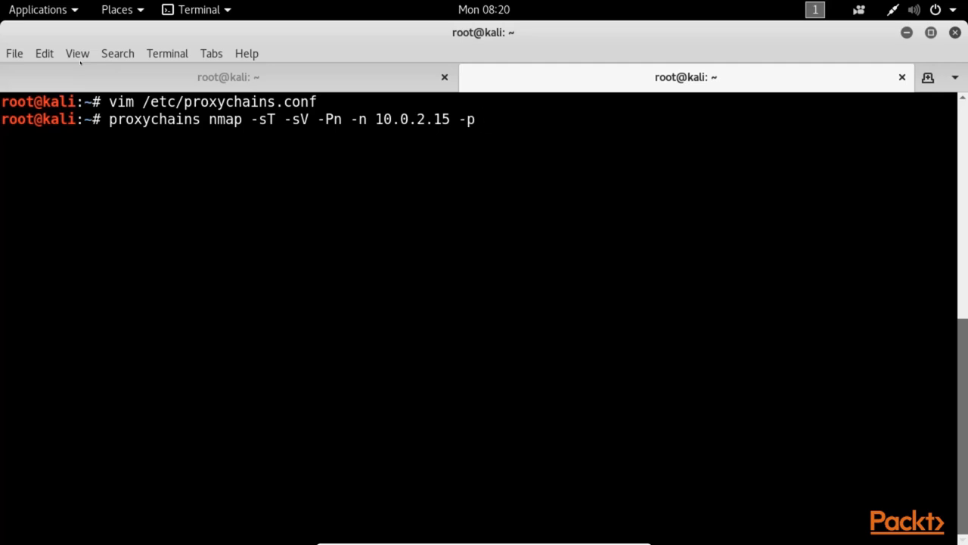
{"action": "type", "text": "139,4"}
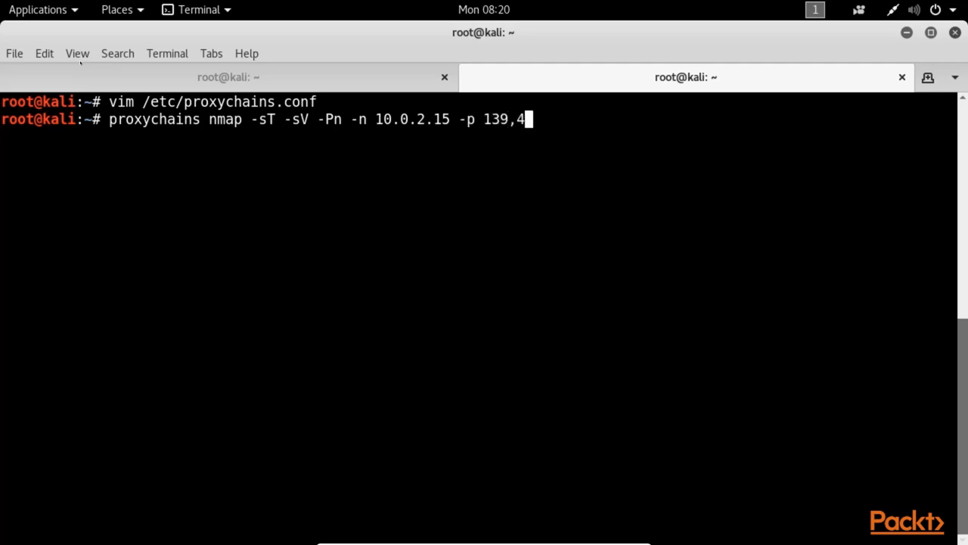
{"action": "type", "text": "45"}
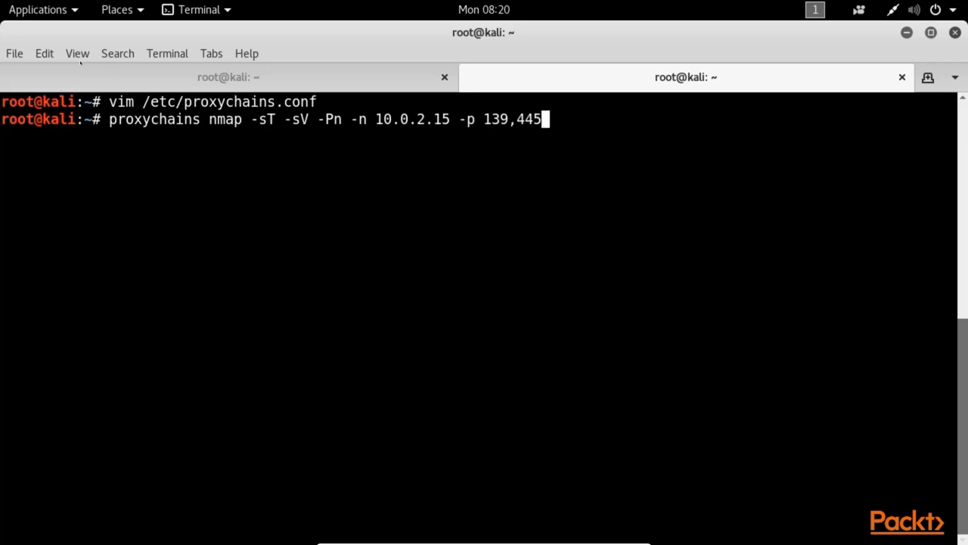